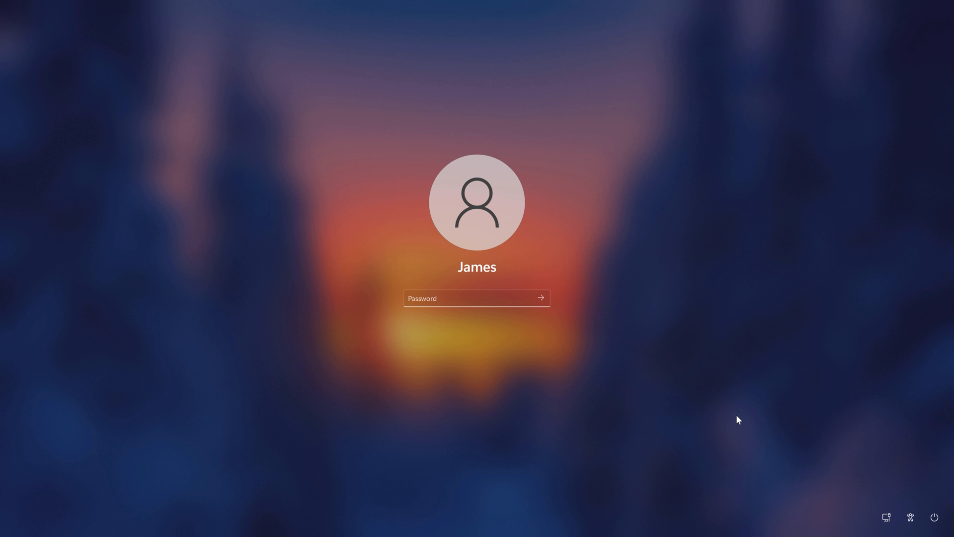
{"action": "mouse_move", "coordinate": [859, 458]}
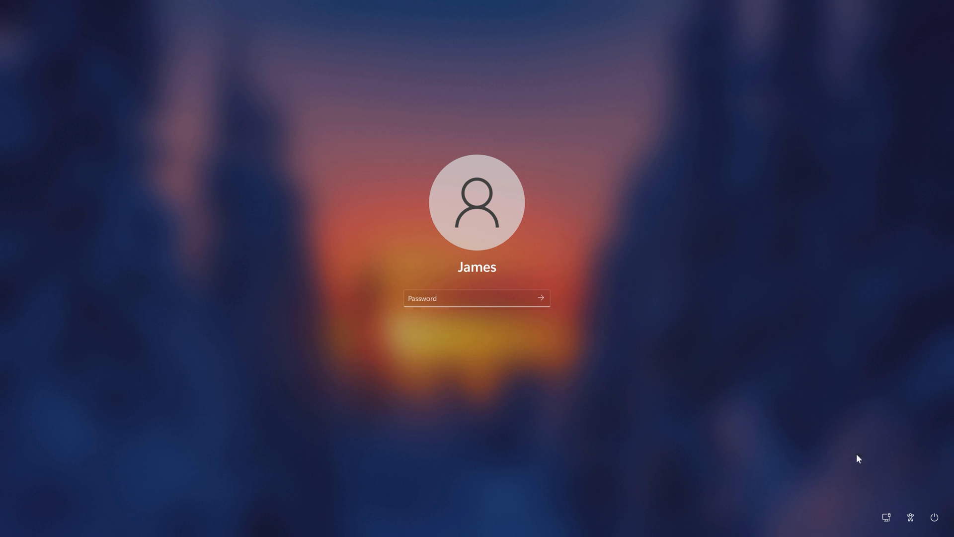
{"action": "mouse_move", "coordinate": [910, 517]}
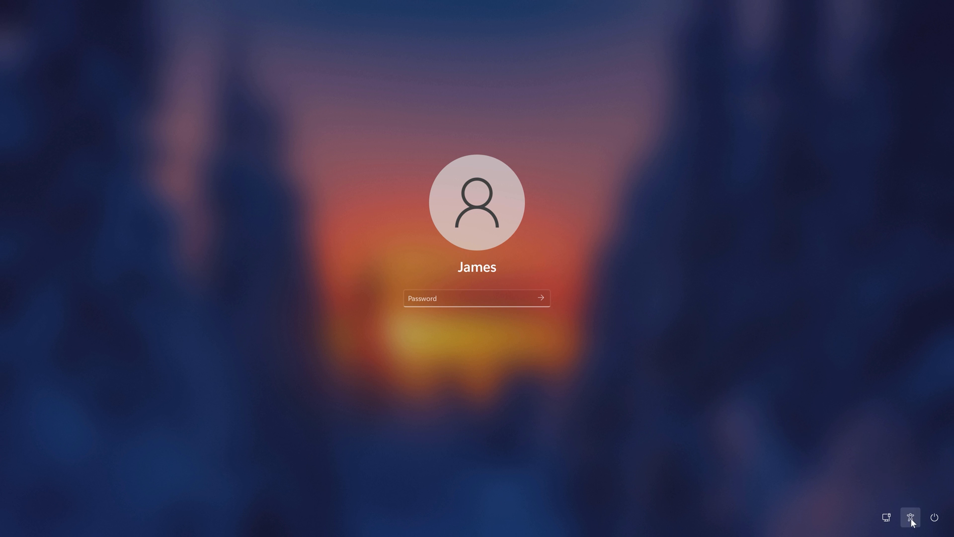
- Use the Accessibility menu and Shift + Power > Restart to reboot into the recovery environment
{"action": "left_click", "coordinate": [910, 518]}
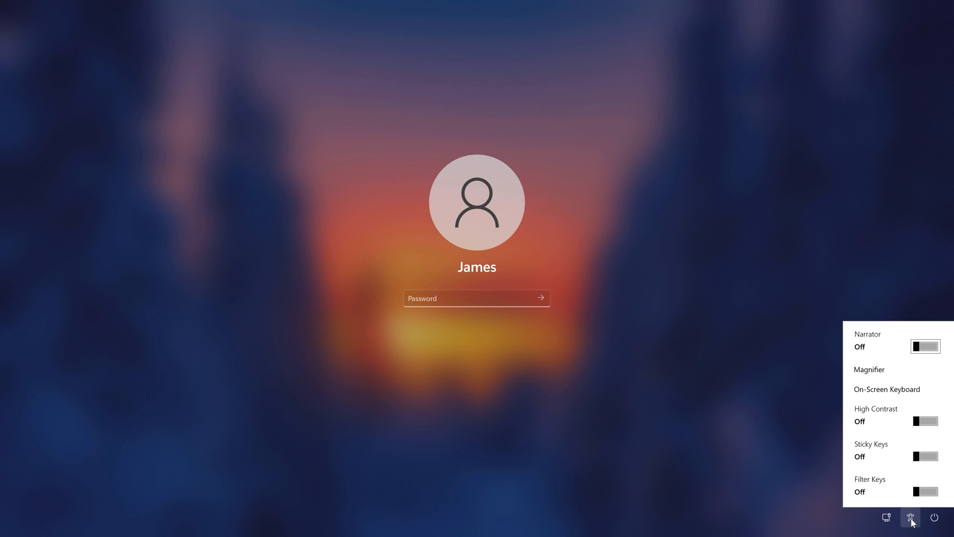
{"action": "mouse_move", "coordinate": [832, 487]}
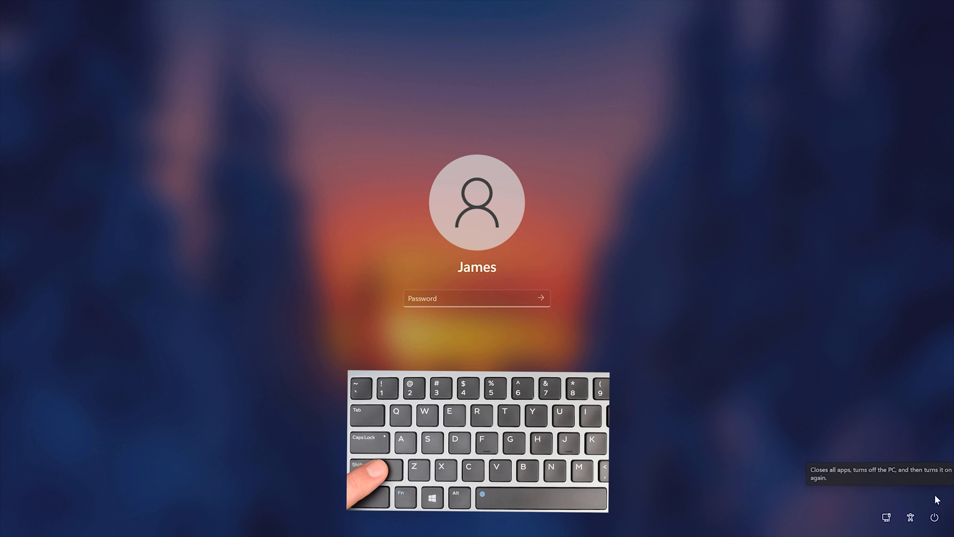
{"action": "left_click", "coordinate": [937, 517]}
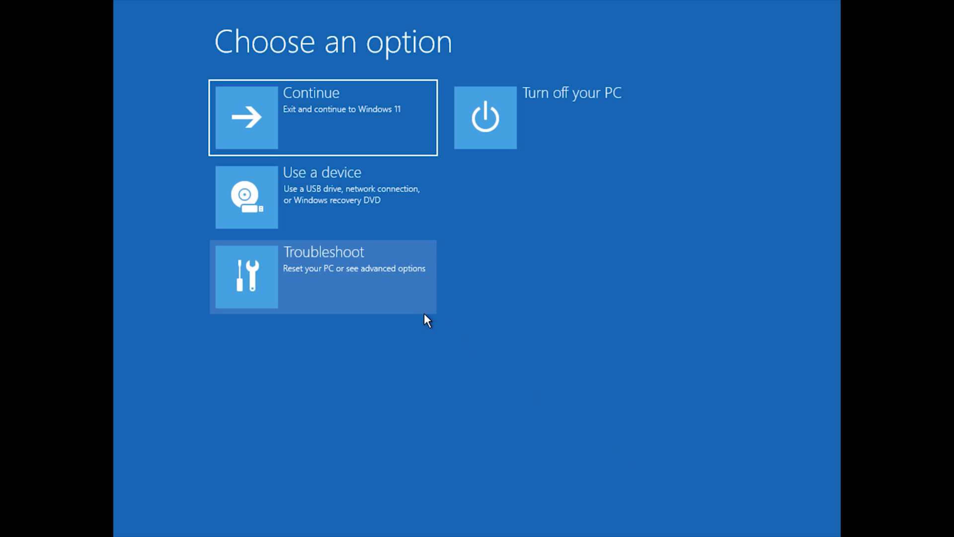
- Go through Troubleshoot > Advanced options to launch a recovery Command Prompt
{"action": "left_click", "coordinate": [323, 275]}
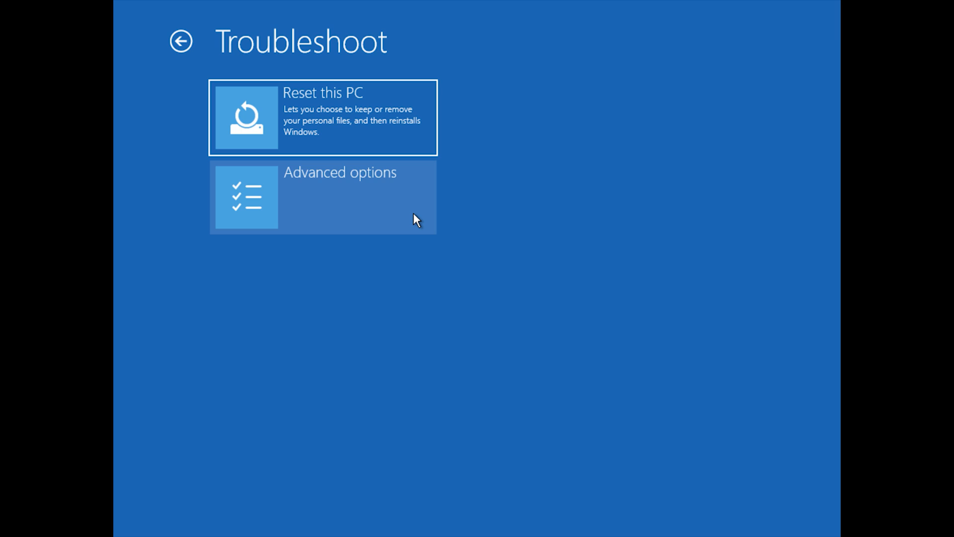
{"action": "left_click", "coordinate": [323, 196]}
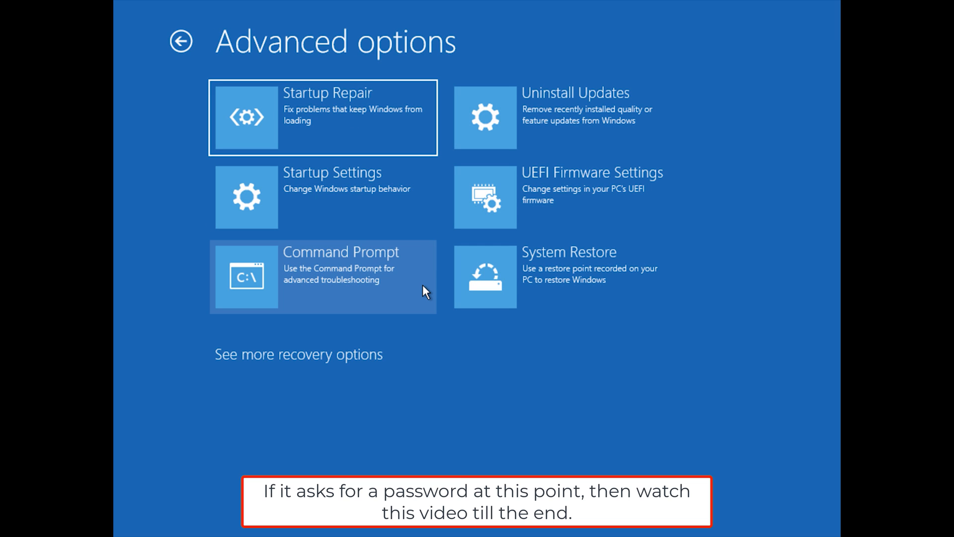
{"action": "left_click", "coordinate": [322, 275]}
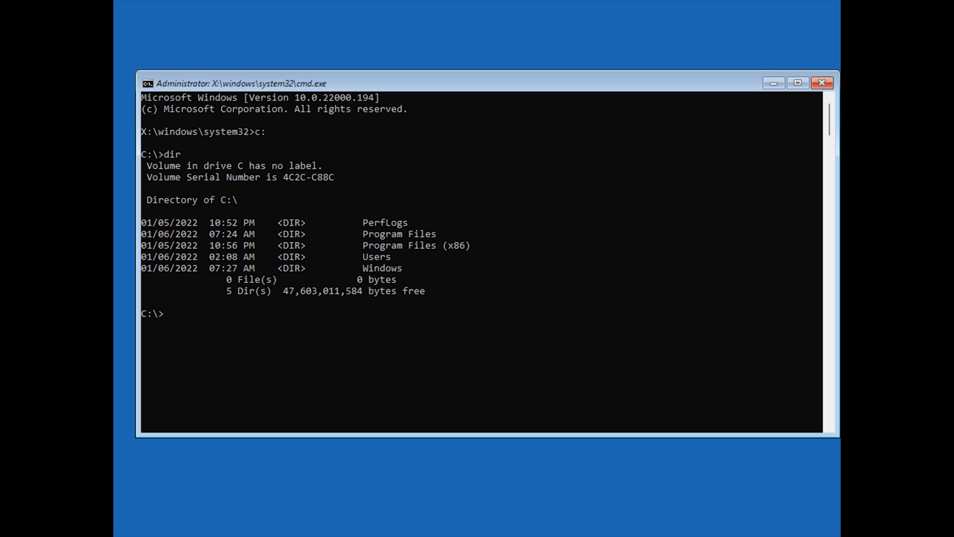
- List drive D (installation media), find drive F does not exist, and return to drive C
{"action": "type", "text": "d:"}
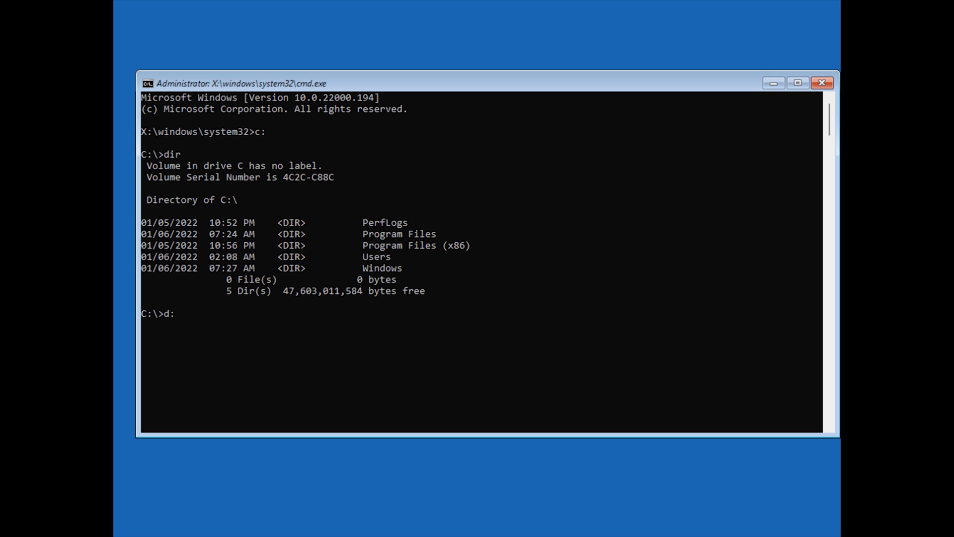
{"action": "type", "text": "di"}
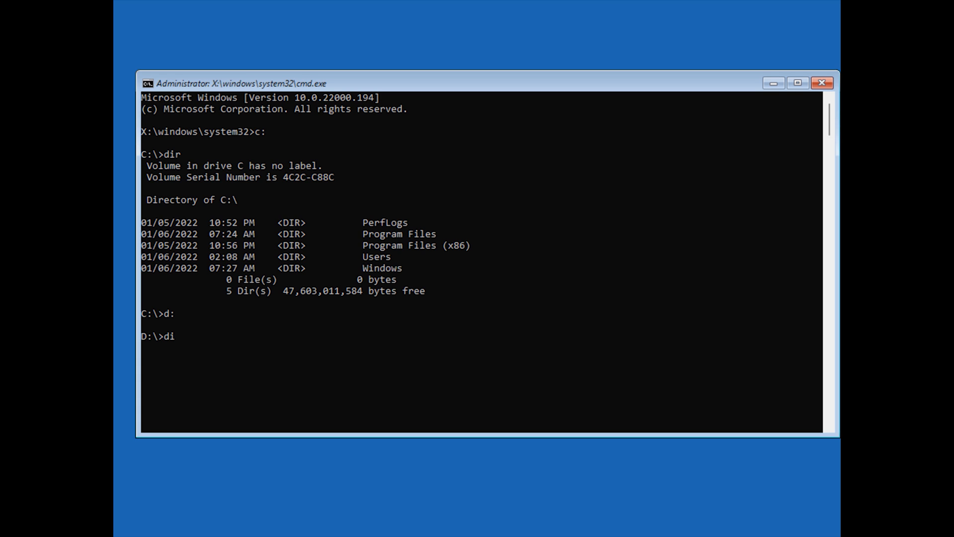
{"action": "key", "text": "Return"}
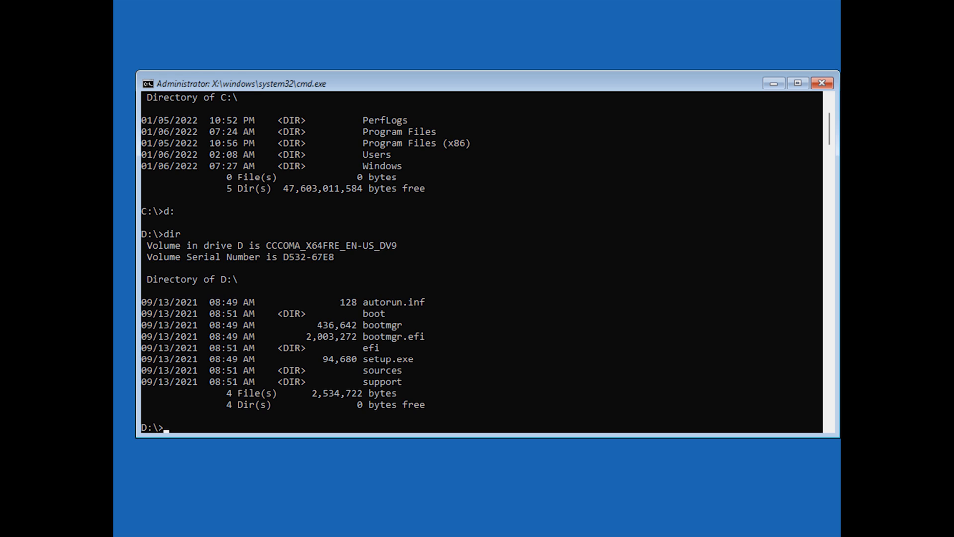
{"action": "type", "text": "f:"}
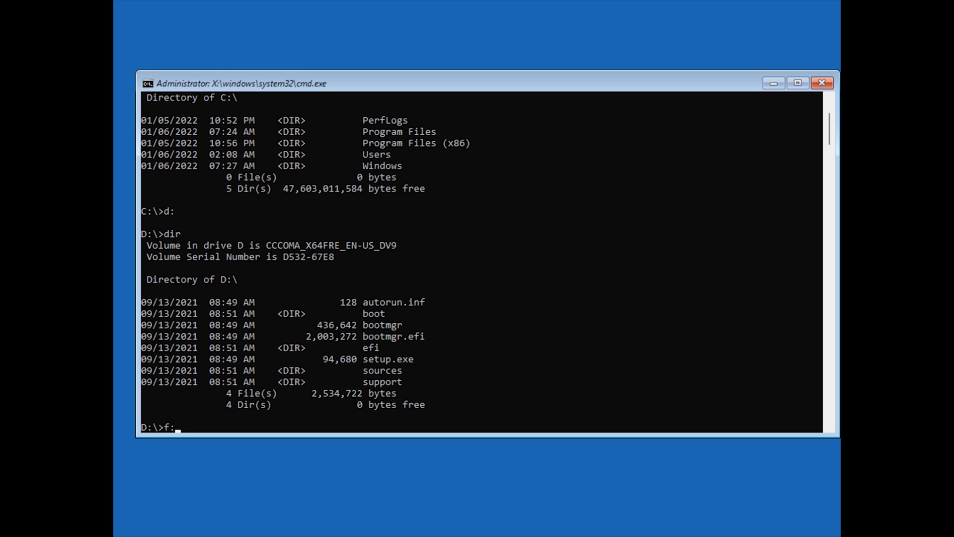
{"action": "key", "text": "Return"}
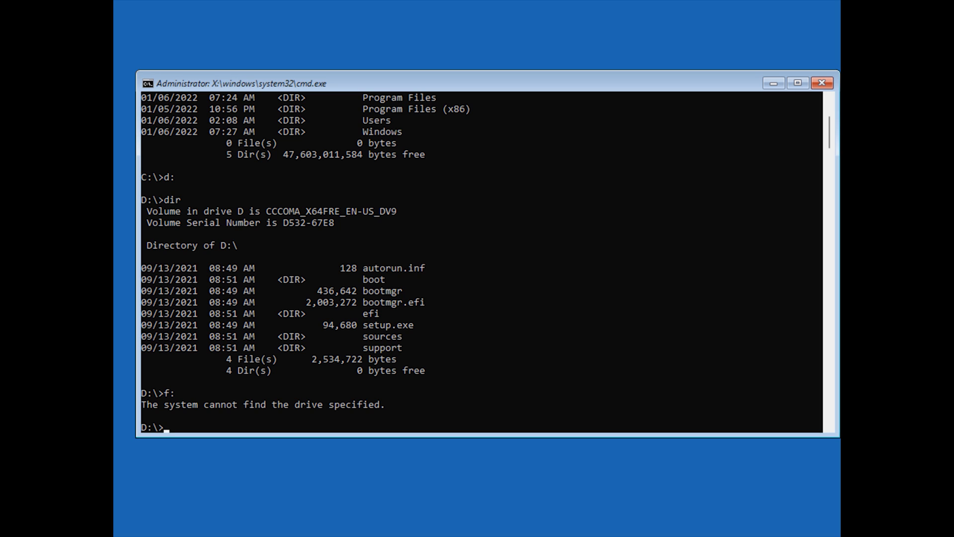
{"action": "type", "text": "c:"}
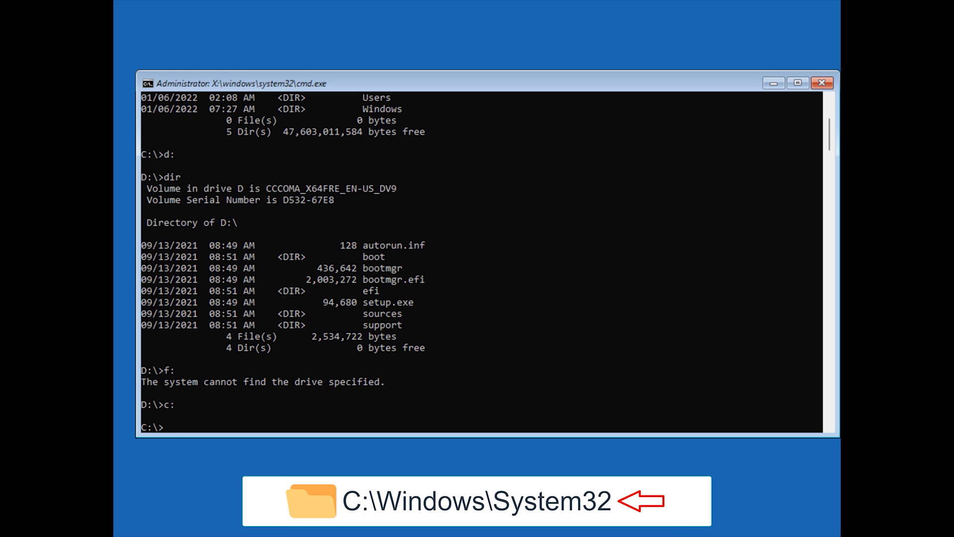
- Change directory into C:\Windows\System32
{"action": "type", "text": "cd win"}
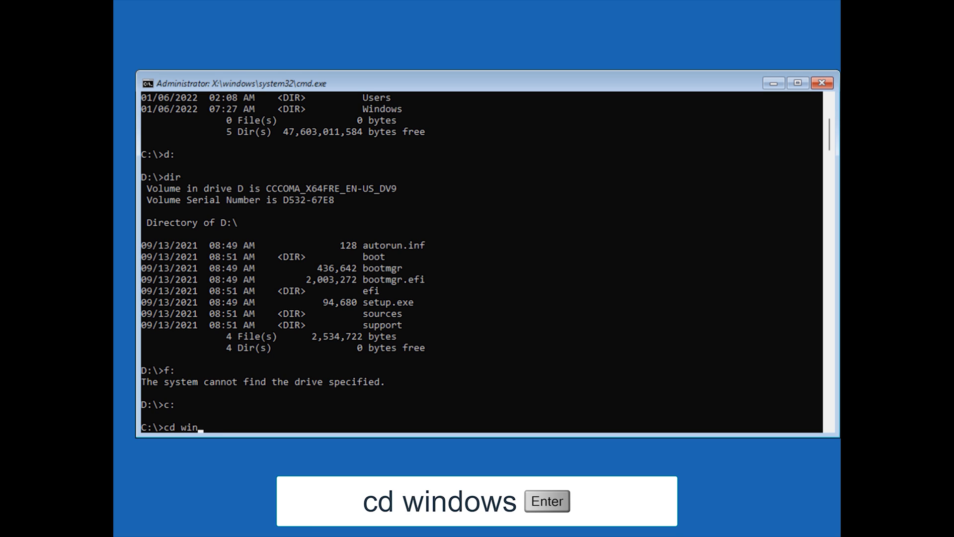
{"action": "type", "text": "dows"}
{"action": "type", "text": "cd"}
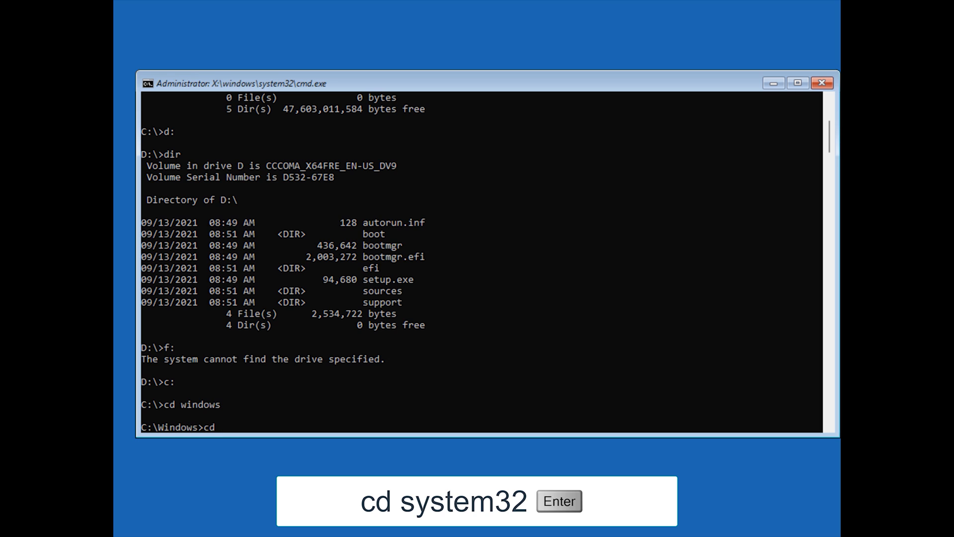
{"action": "type", "text": "system32"}
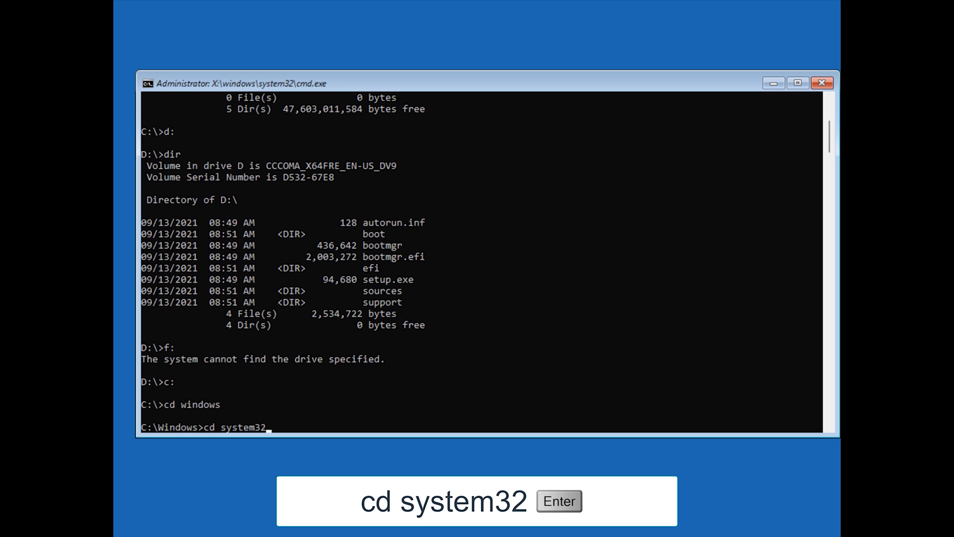
{"action": "key", "text": "Return"}
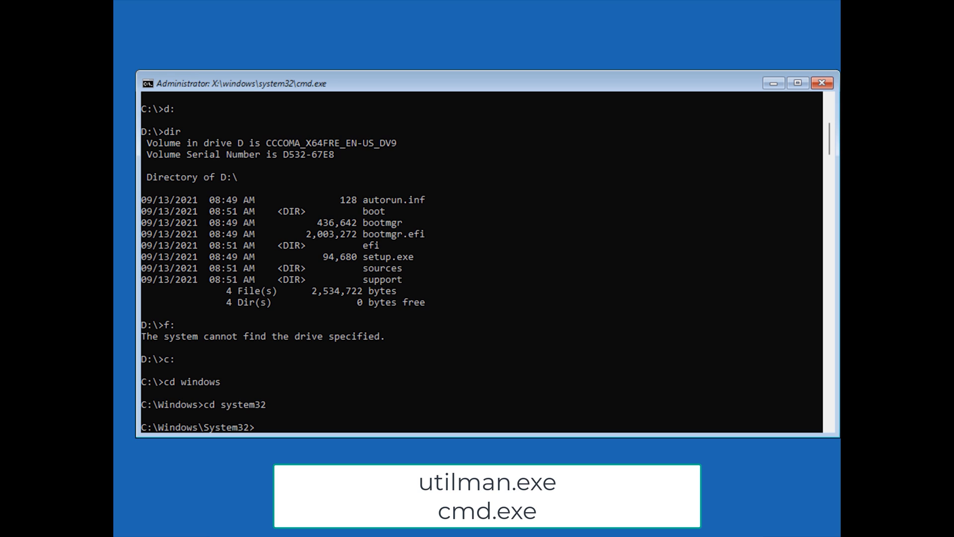
- Rename utilman.exe to utilman1.exe to keep the original accessibility tool
{"action": "type", "text": "ren utilm"}
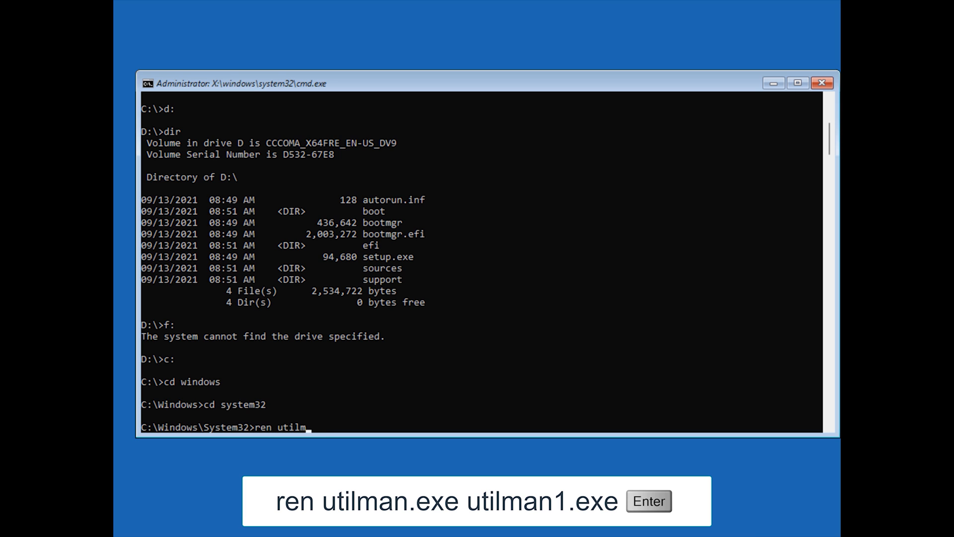
{"action": "type", "text": "an.exe"}
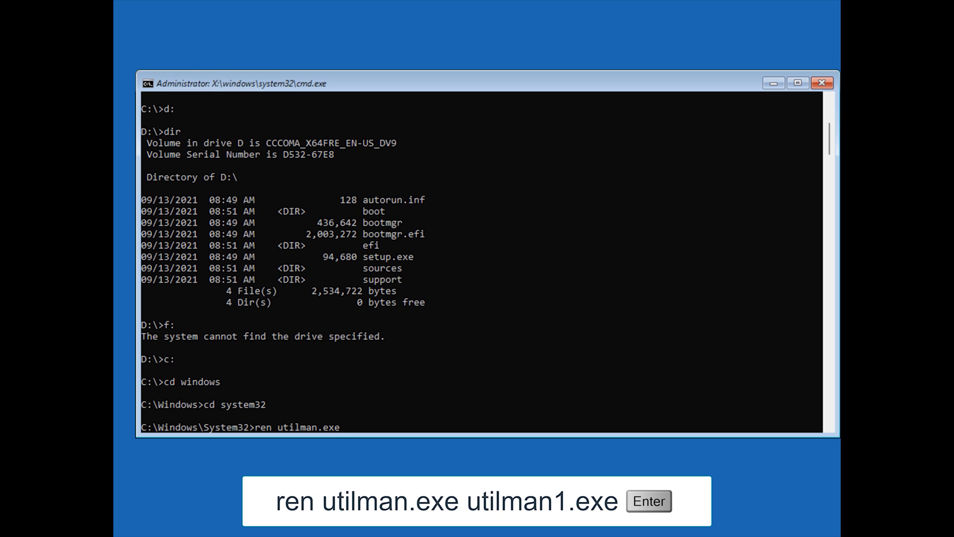
{"action": "type", "text": "utilman1"}
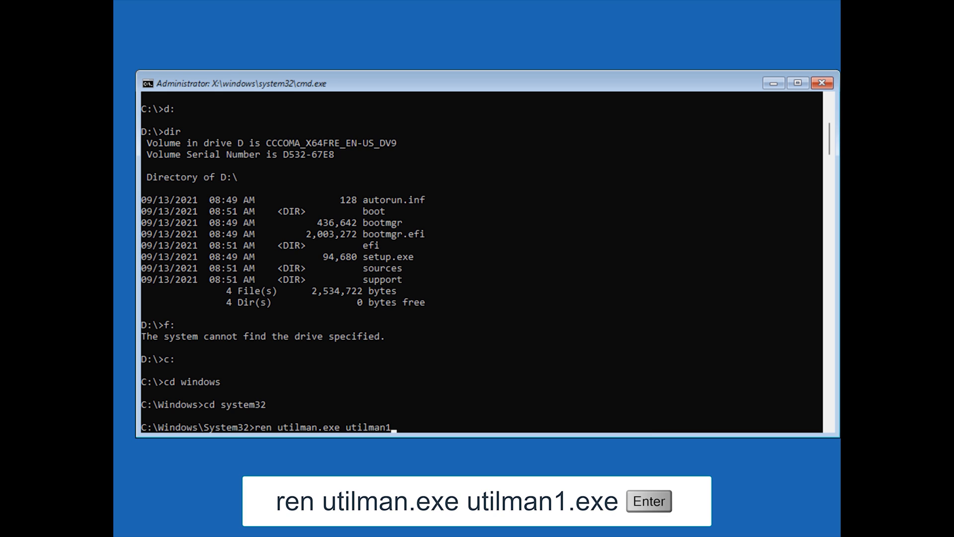
{"action": "key", "text": "Return"}
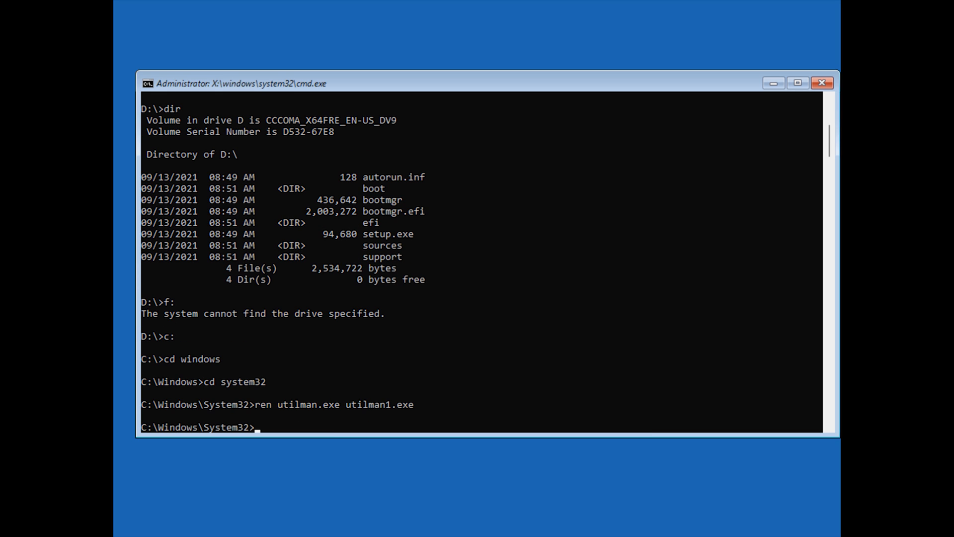
- Rename cmd.exe to utilman.exe so the accessibility launcher runs a command prompt
{"action": "type", "text": "ren"}
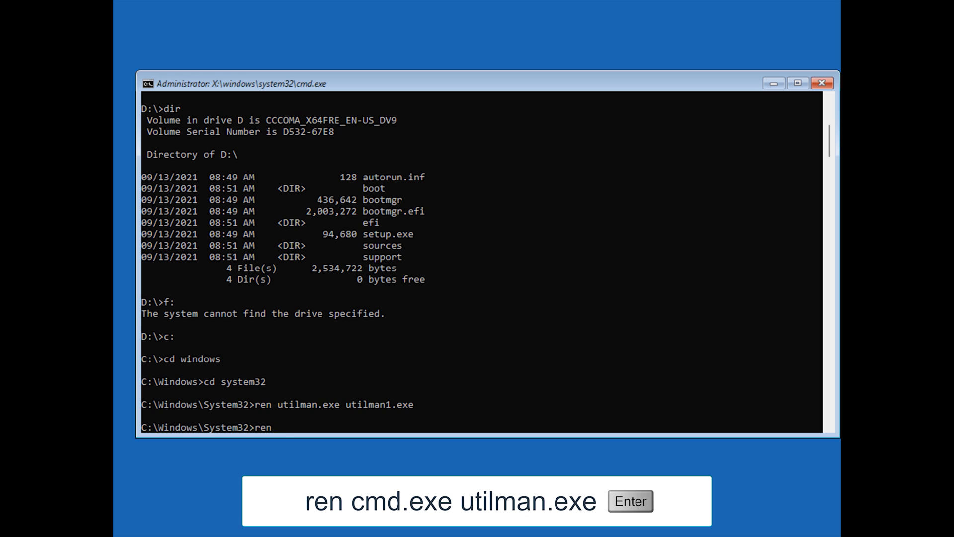
{"action": "type", "text": "cmd.exe"}
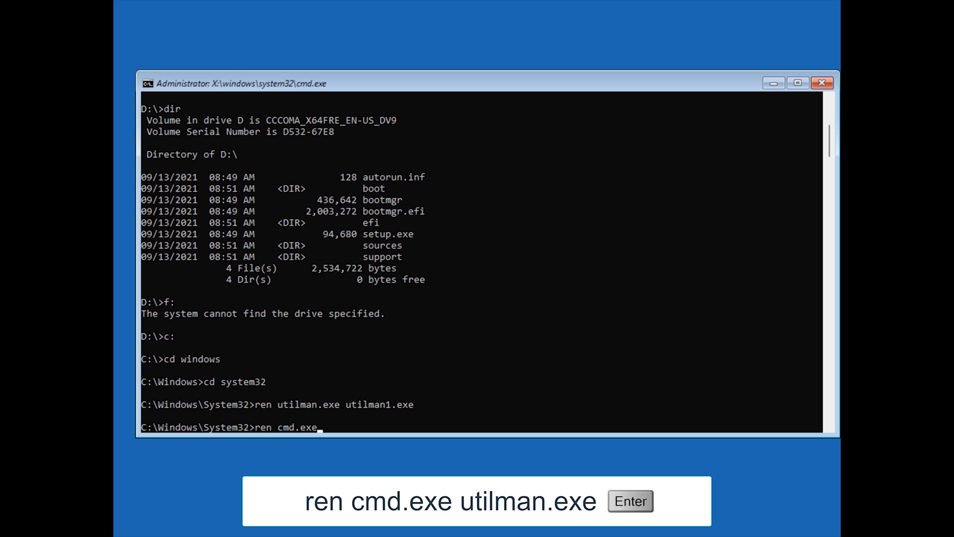
{"action": "type", "text": "utilma"}
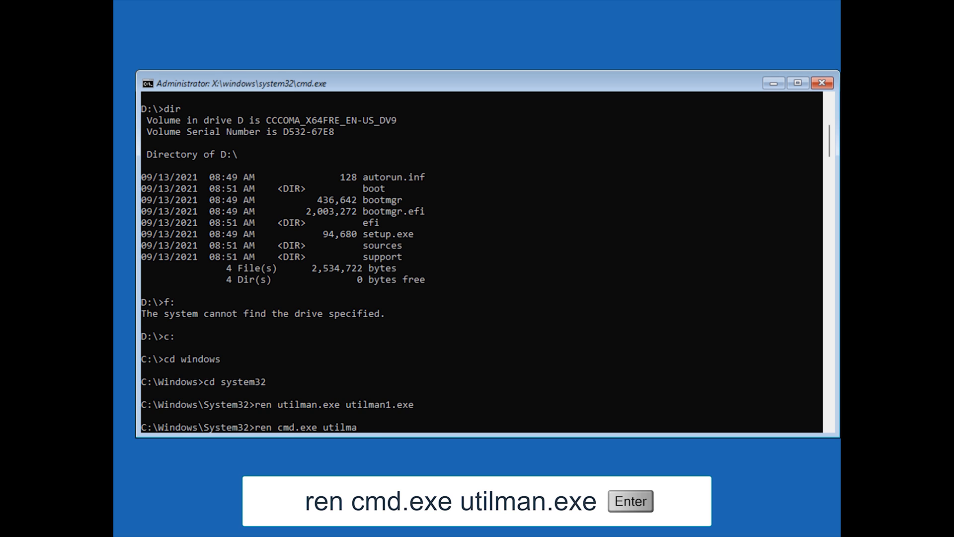
{"action": "key", "text": "Return"}
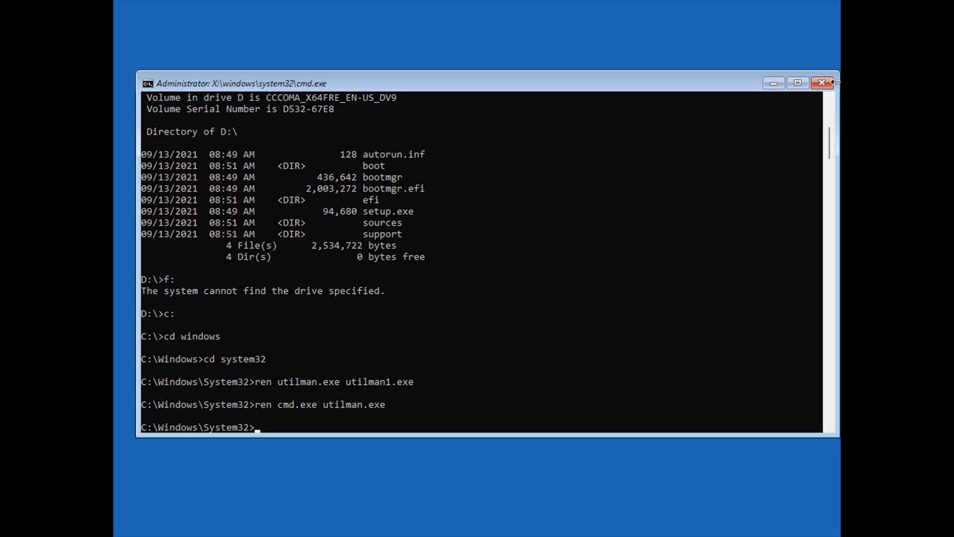
- Close the prompt, continue to Windows 11, and launch the swapped accessibility tool at sign-in
{"action": "left_click", "coordinate": [822, 84]}
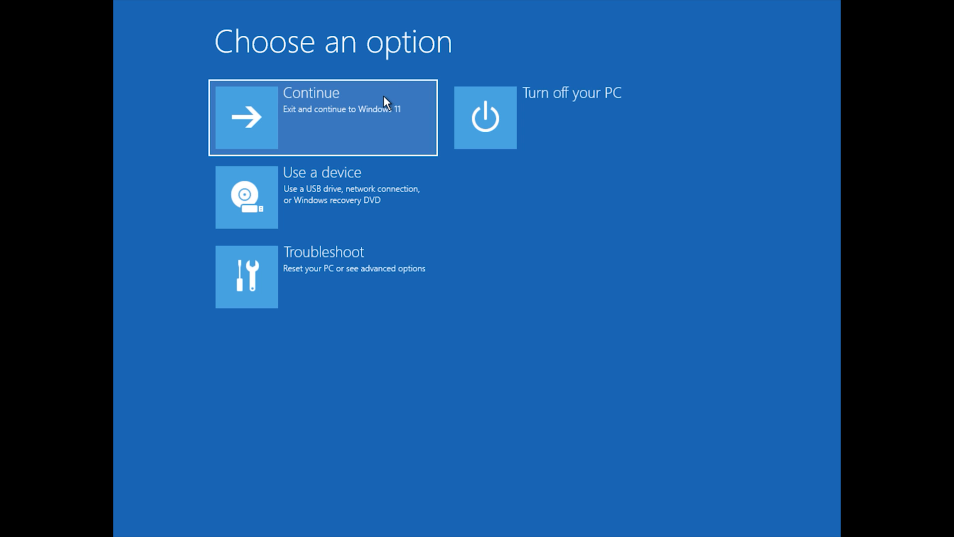
{"action": "left_click", "coordinate": [322, 117]}
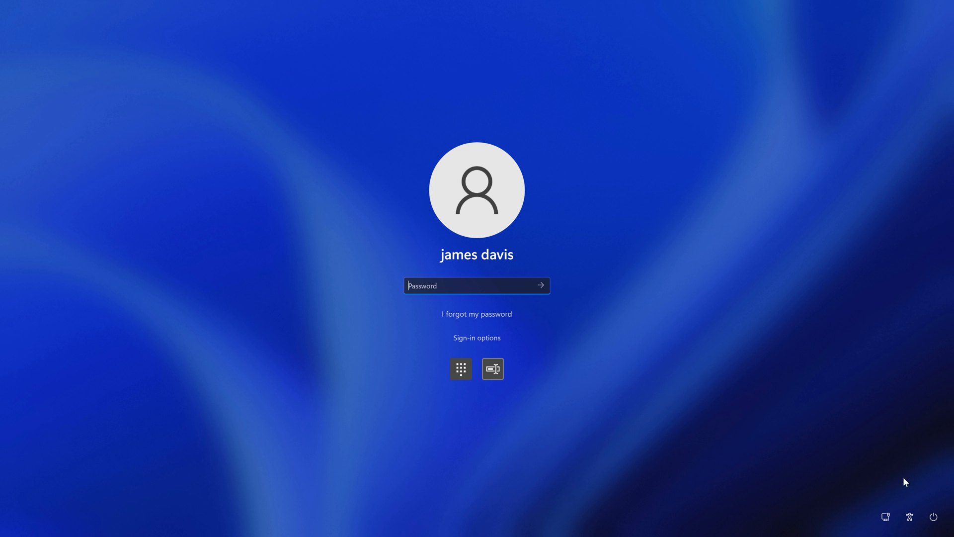
{"action": "mouse_move", "coordinate": [909, 517]}
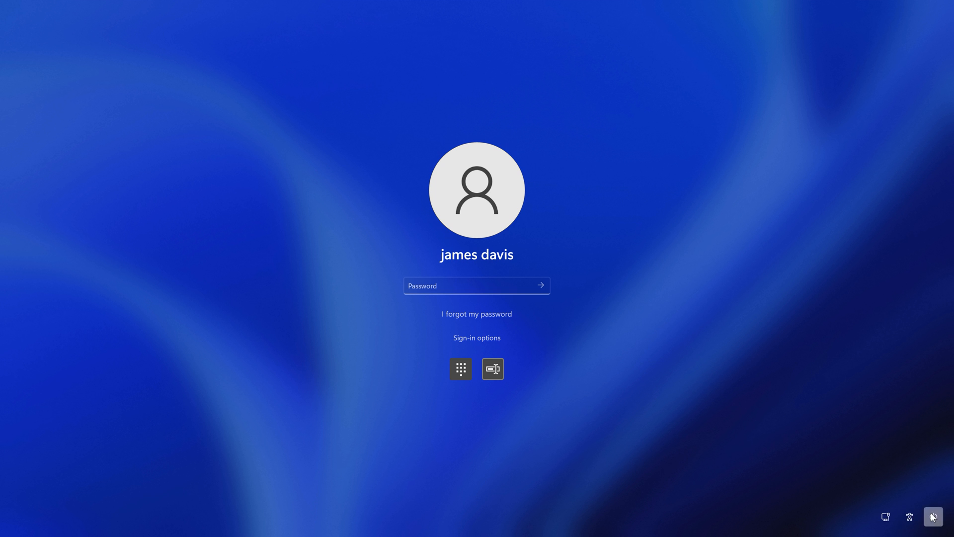
{"action": "left_click", "coordinate": [933, 517]}
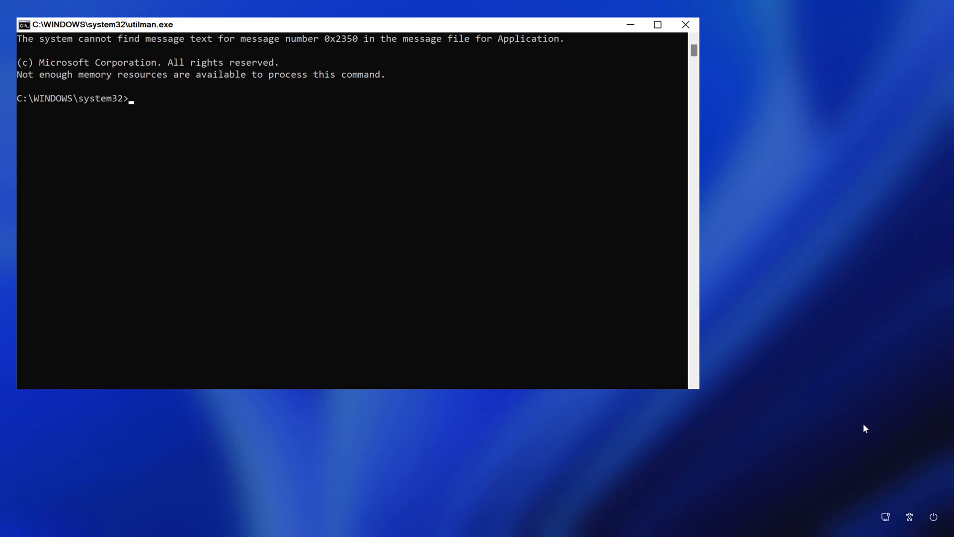
- Run net user james * to set a new password for the original account
{"action": "type", "text": "net user"}
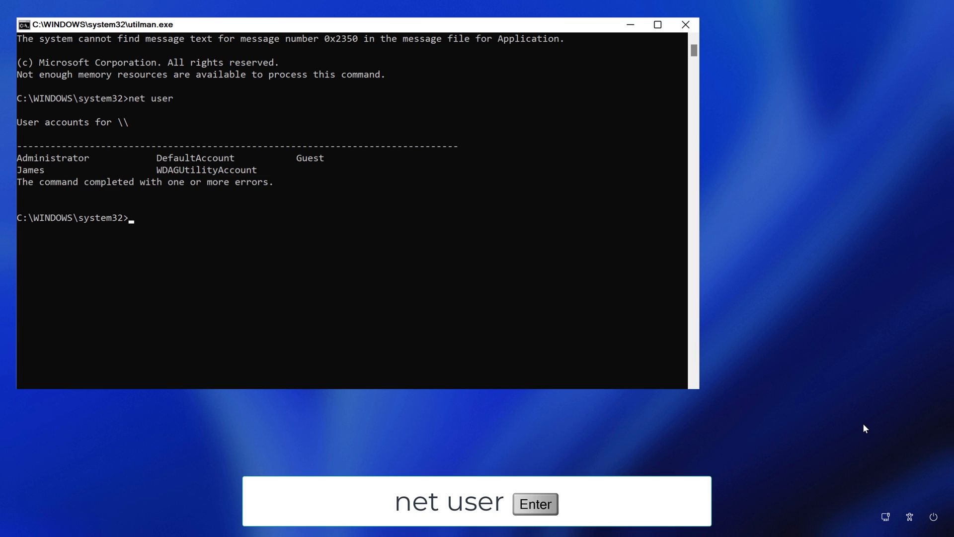
{"action": "type", "text": "net"}
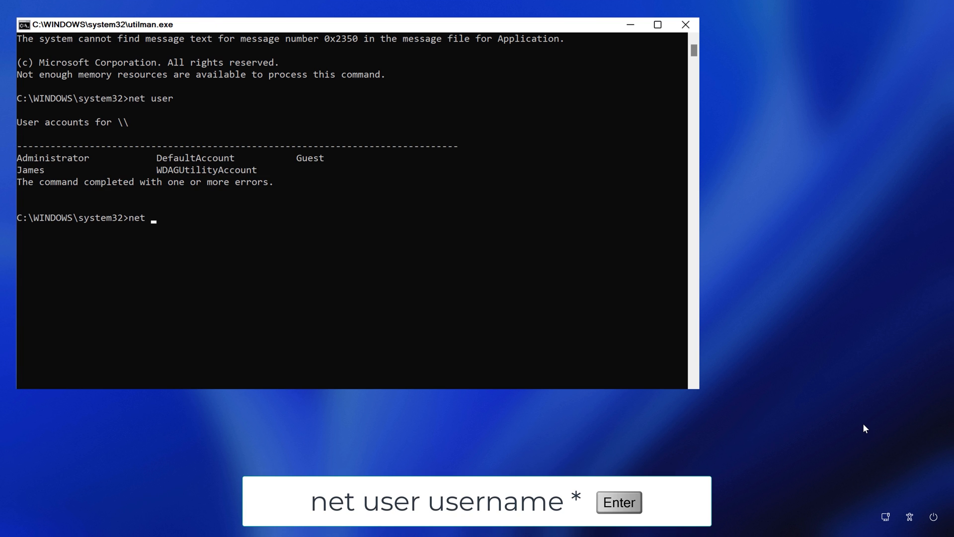
{"action": "type", "text": "user"}
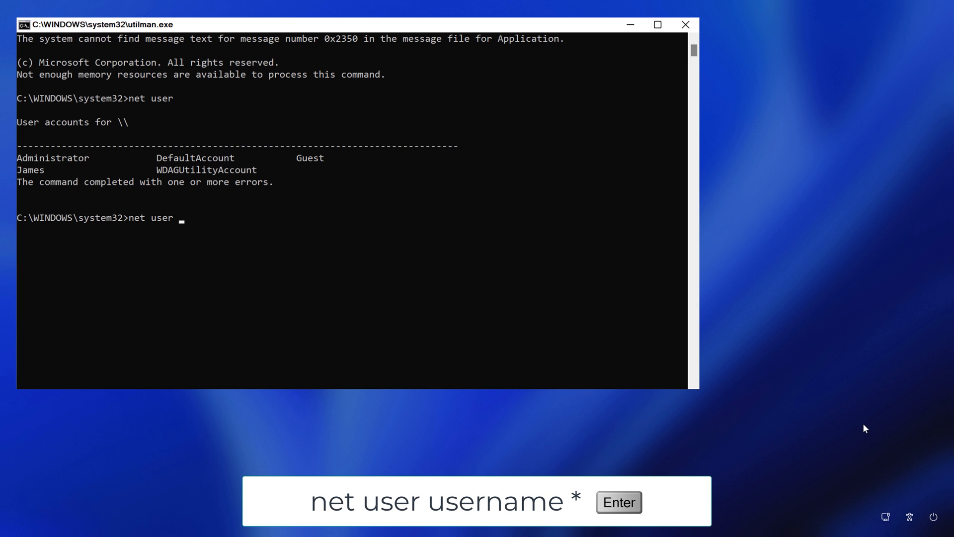
{"action": "type", "text": "j"}
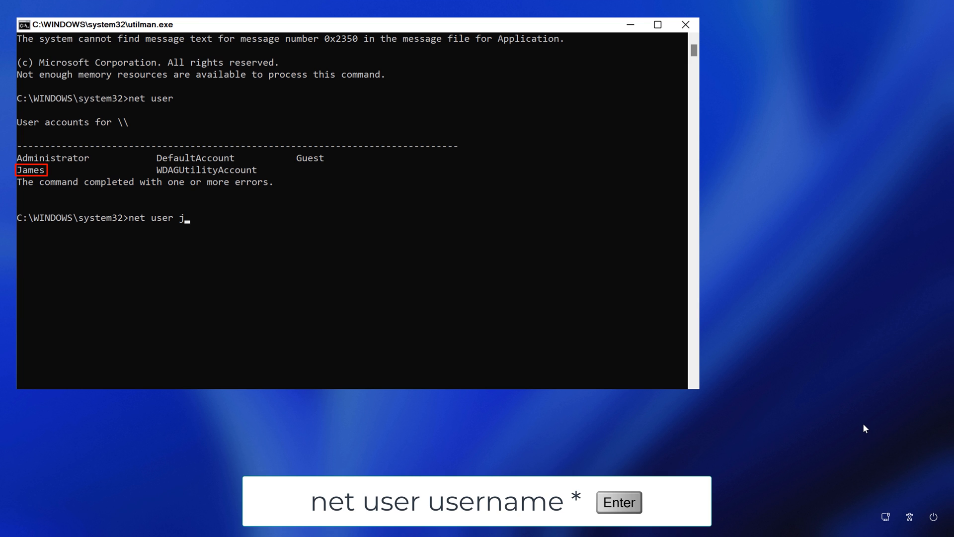
{"action": "type", "text": "ames *"}
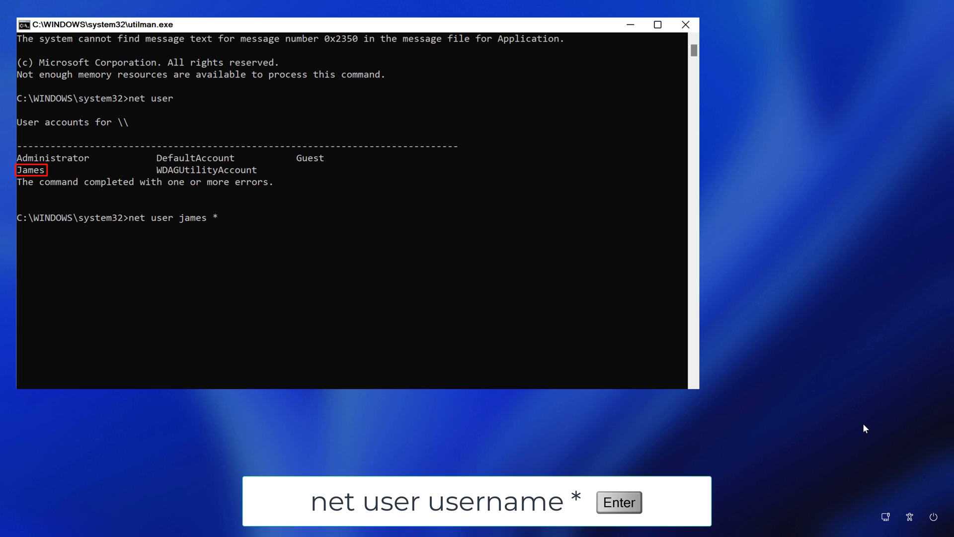
{"action": "key", "text": "Return"}
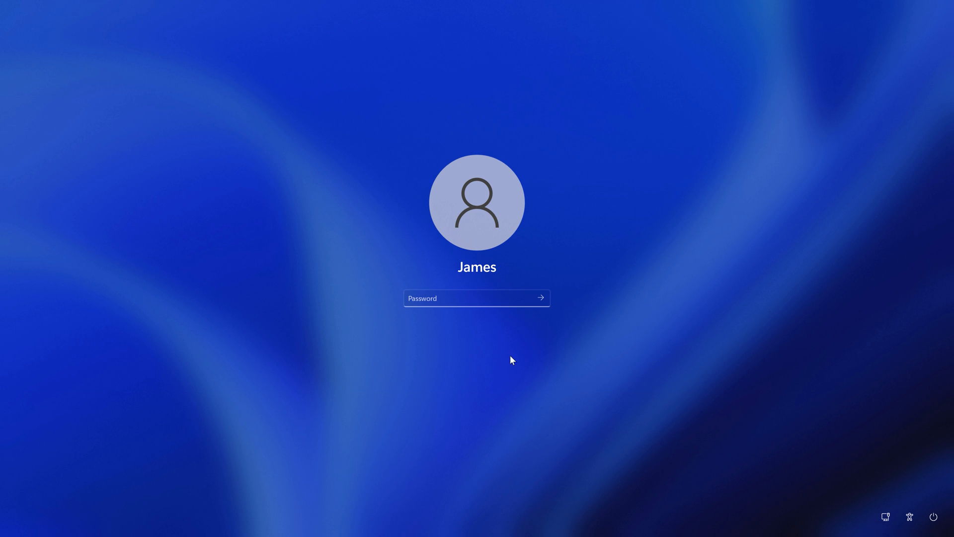
- Sign in with the new password and show other sign-in options when a PIN is requested
{"action": "left_click", "coordinate": [476, 298]}
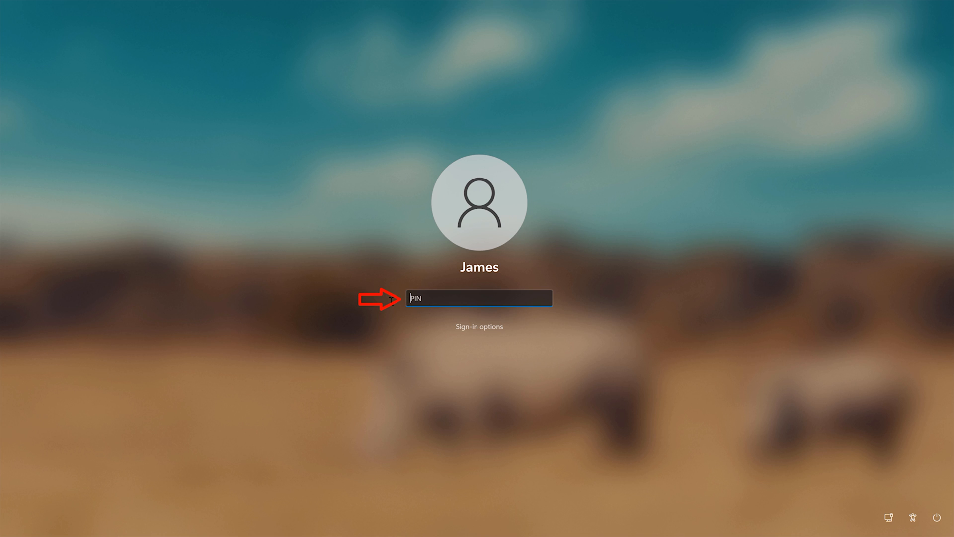
{"action": "mouse_move", "coordinate": [480, 334]}
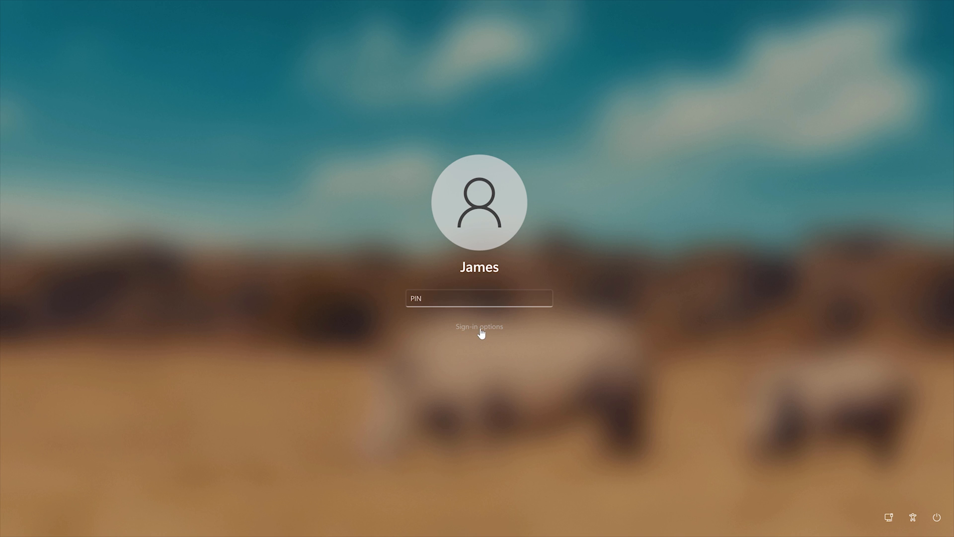
{"action": "left_click", "coordinate": [479, 326]}
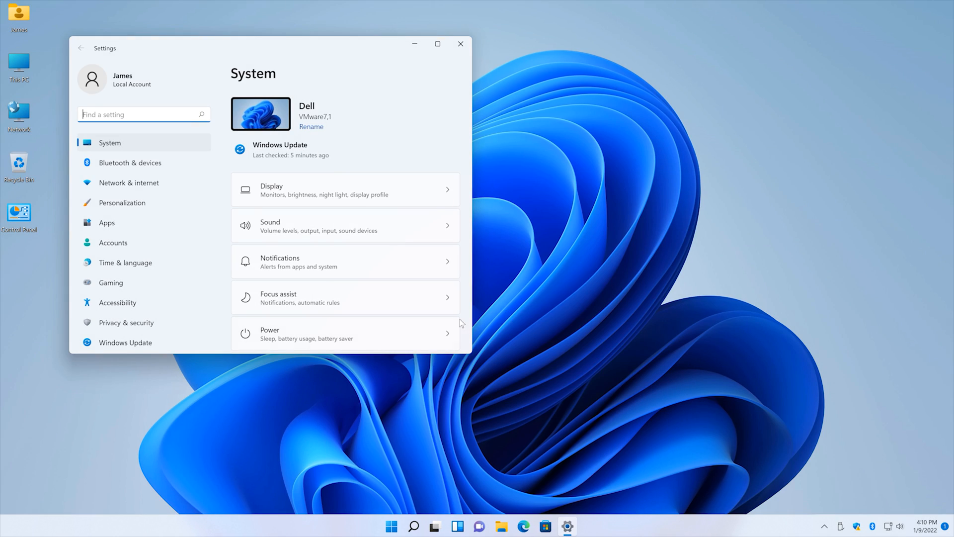
- In Accounts > Sign-in options, expand PIN (Windows Hello) and attempt to remove it
{"action": "left_click", "coordinate": [113, 243]}
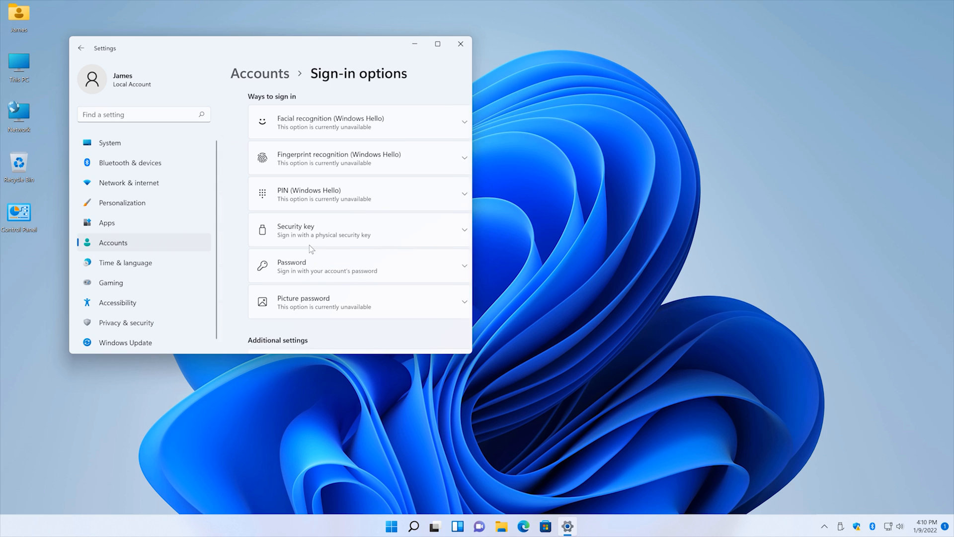
{"action": "left_click", "coordinate": [353, 194]}
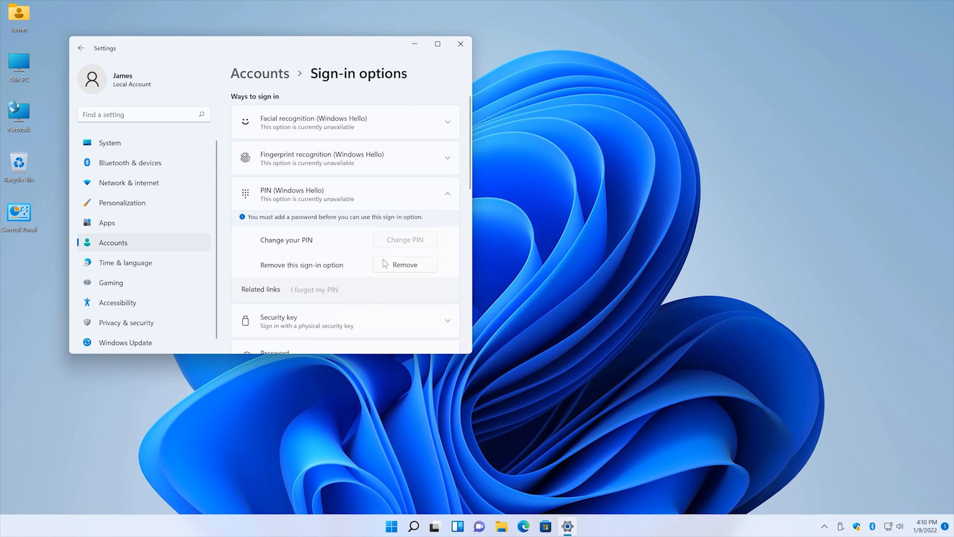
{"action": "left_click", "coordinate": [405, 264]}
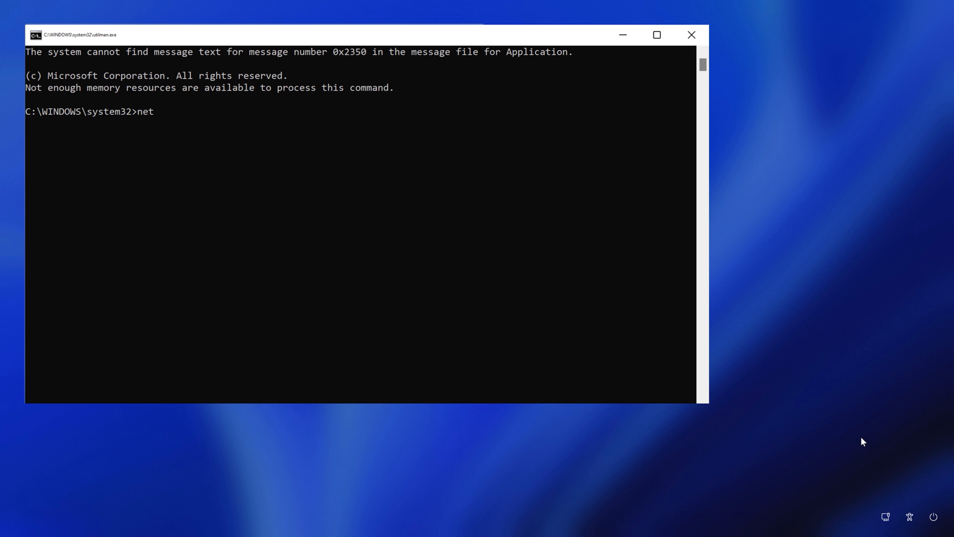
- List the user accounts and attempt the original account's password reset, which fails with error 8646
{"action": "key", "text": "Return"}
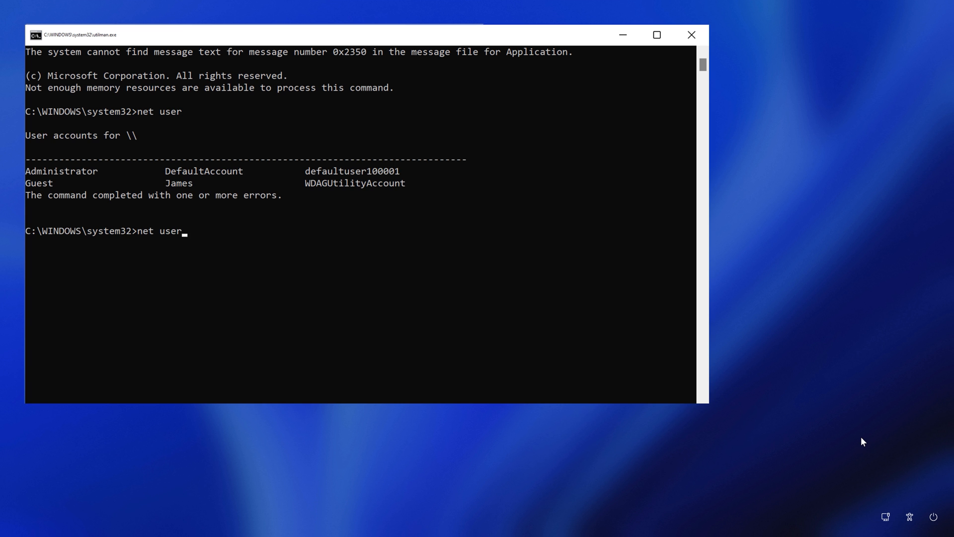
{"action": "key", "text": "Return"}
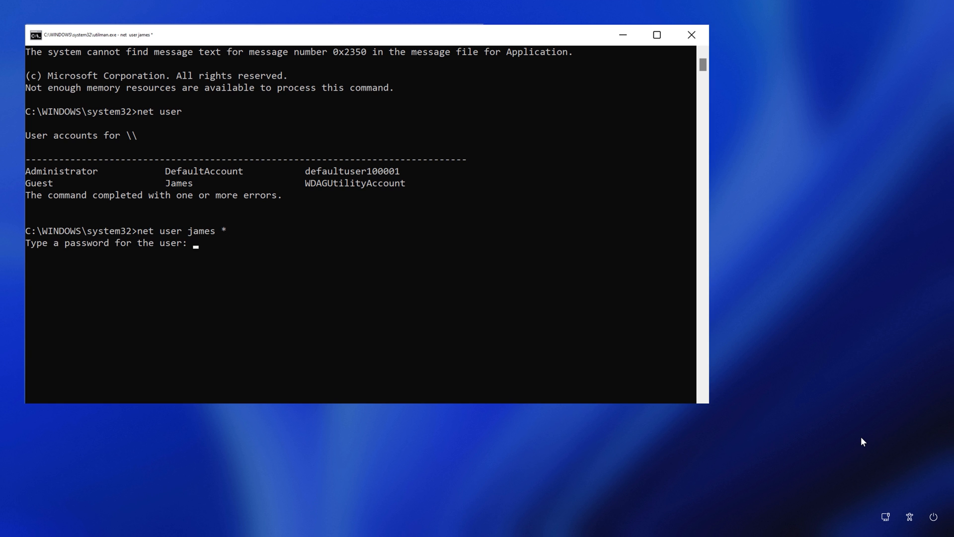
{"action": "key", "text": "Enter"}
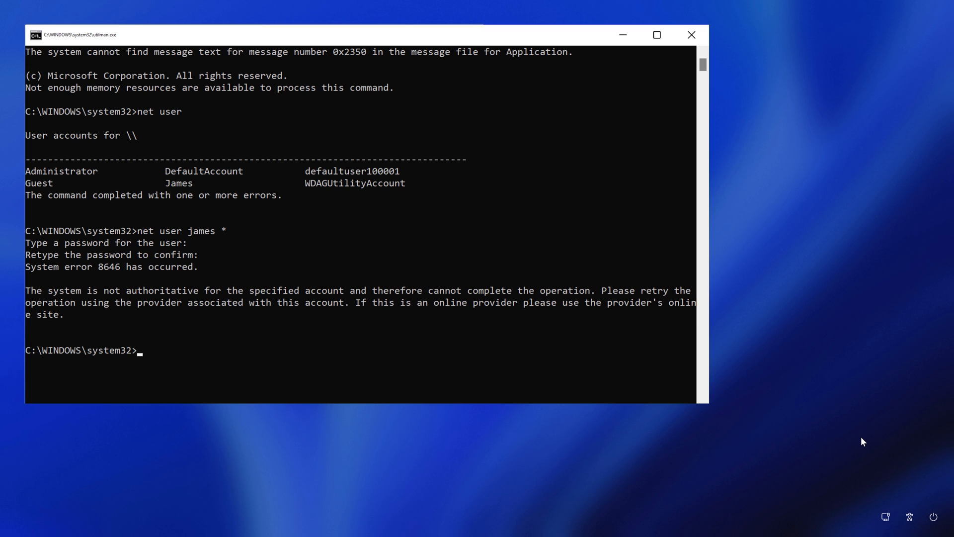
- Create the new local account james_new with net user /add and add it to the administrators localgroup
{"action": "type", "text": "net"}
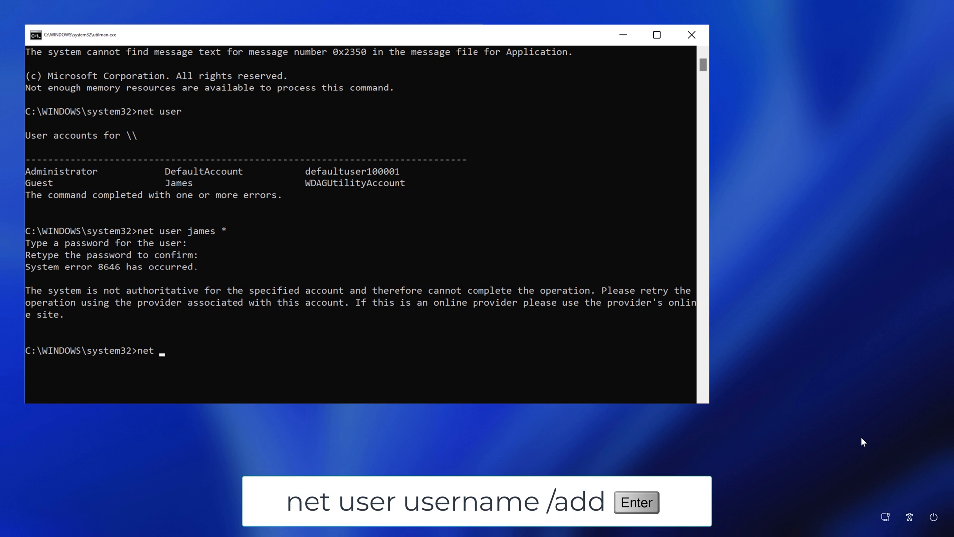
{"action": "type", "text": "user james_new /"}
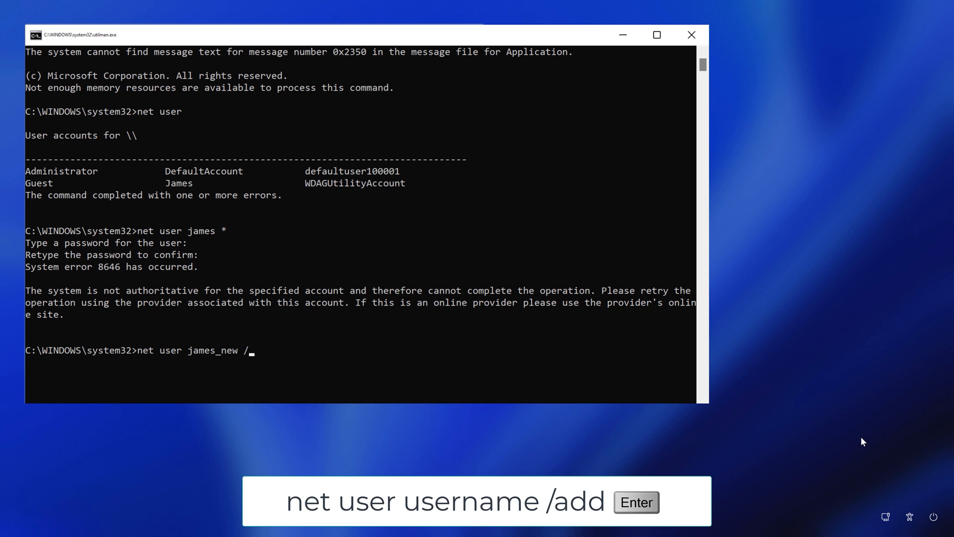
{"action": "key", "text": "Return"}
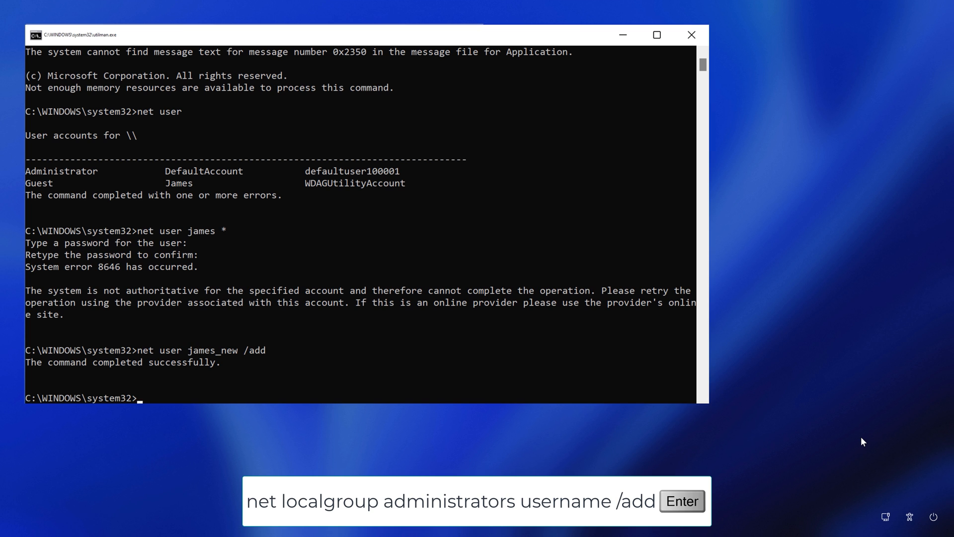
{"action": "type", "text": "net localgroup"}
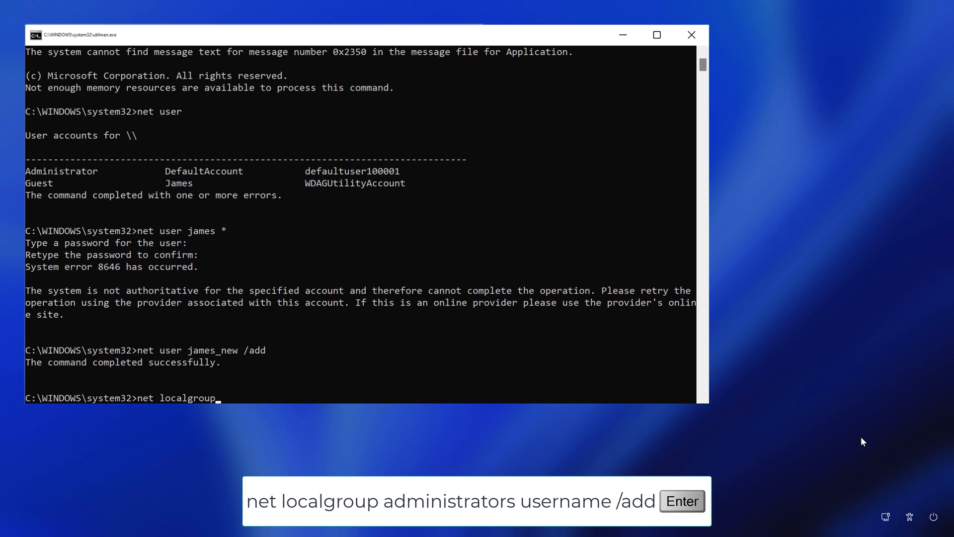
{"action": "type", "text": "administrators james_ne"}
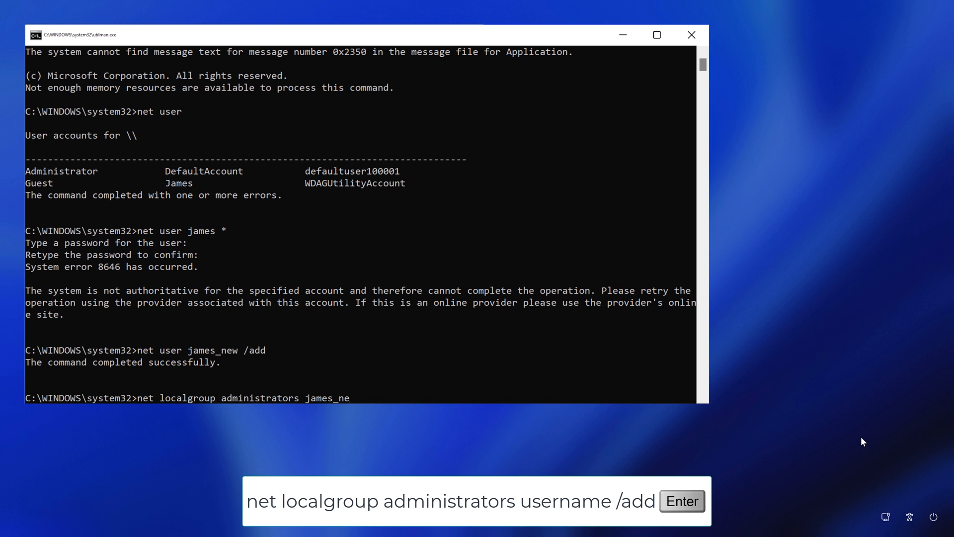
{"action": "type", "text": "w /add"}
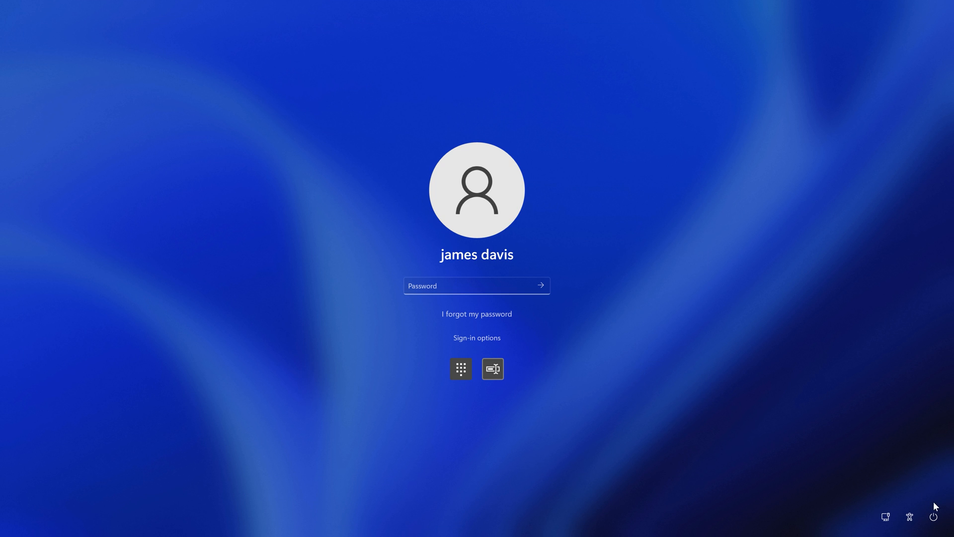
- Sign in as the new account and accept its privacy settings
{"action": "left_click", "coordinate": [933, 516]}
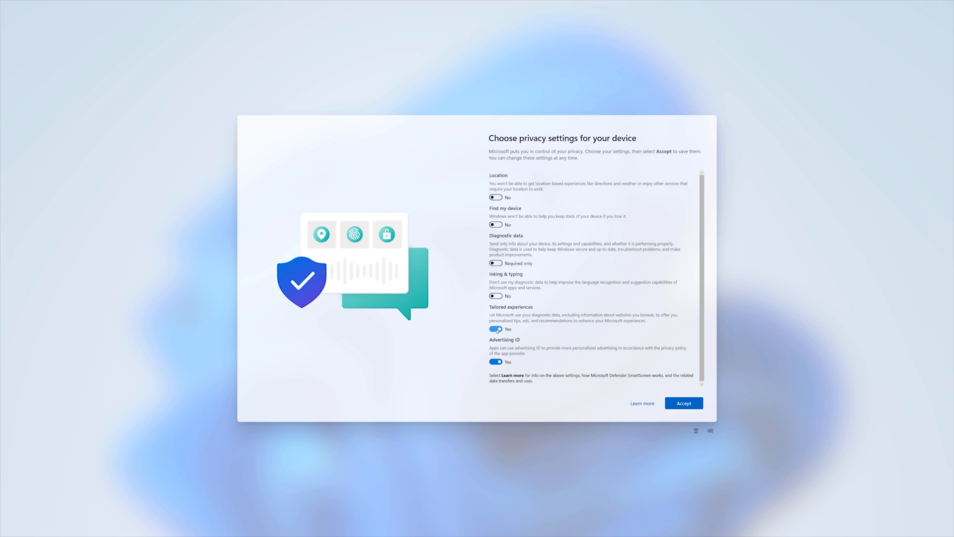
{"action": "left_click", "coordinate": [684, 403]}
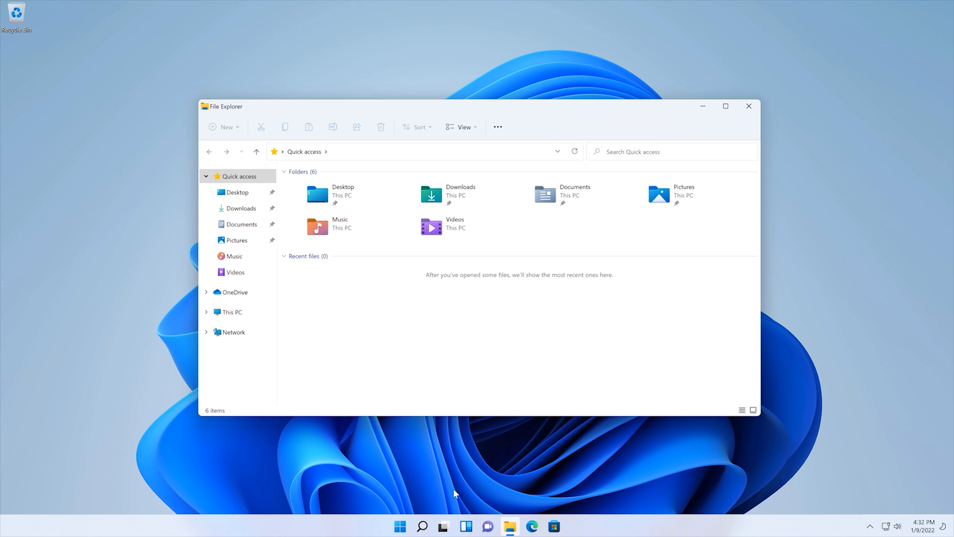
- Browse This PC > C: > Users, grant permanent access to the old profile folder, view james_new, then close Explorer
{"action": "left_click", "coordinate": [231, 311]}
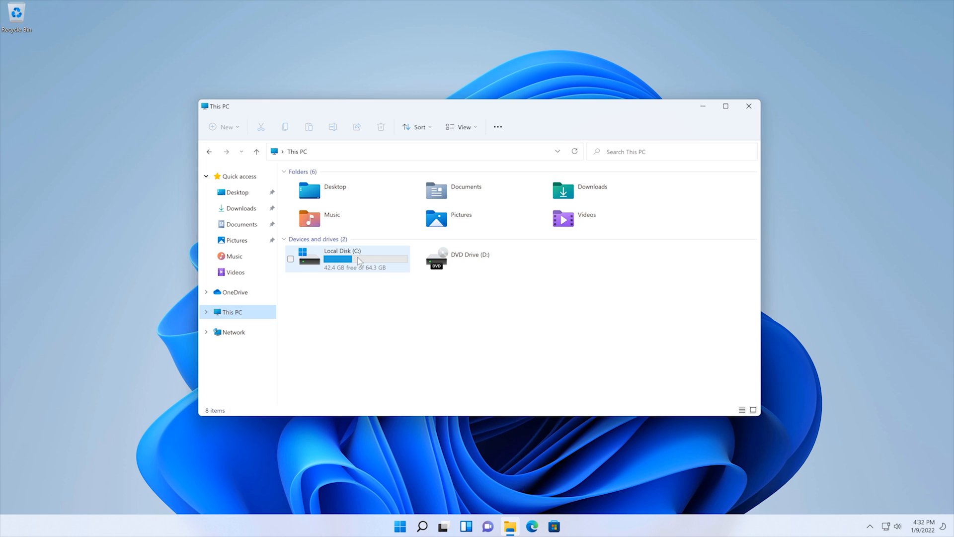
{"action": "double_click", "coordinate": [342, 258]}
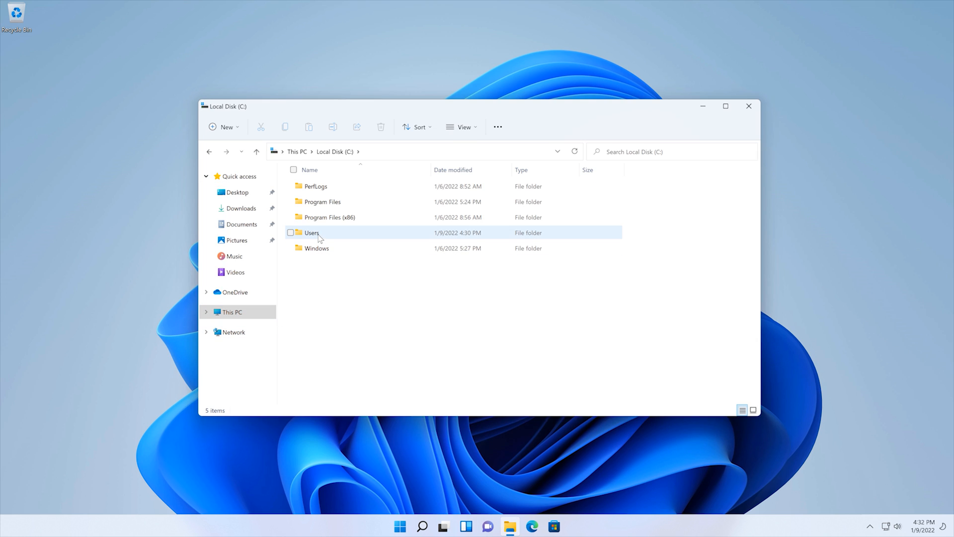
{"action": "double_click", "coordinate": [311, 233]}
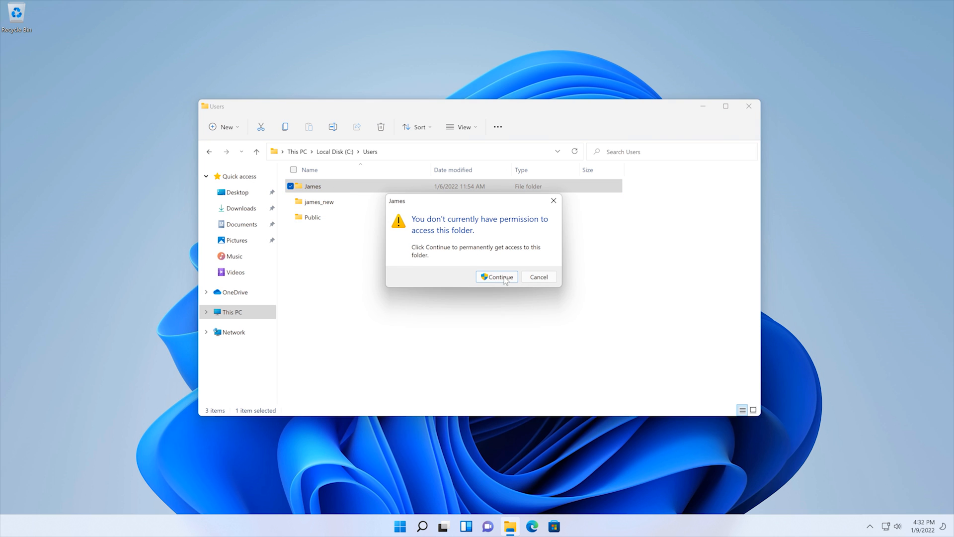
{"action": "left_click", "coordinate": [496, 277]}
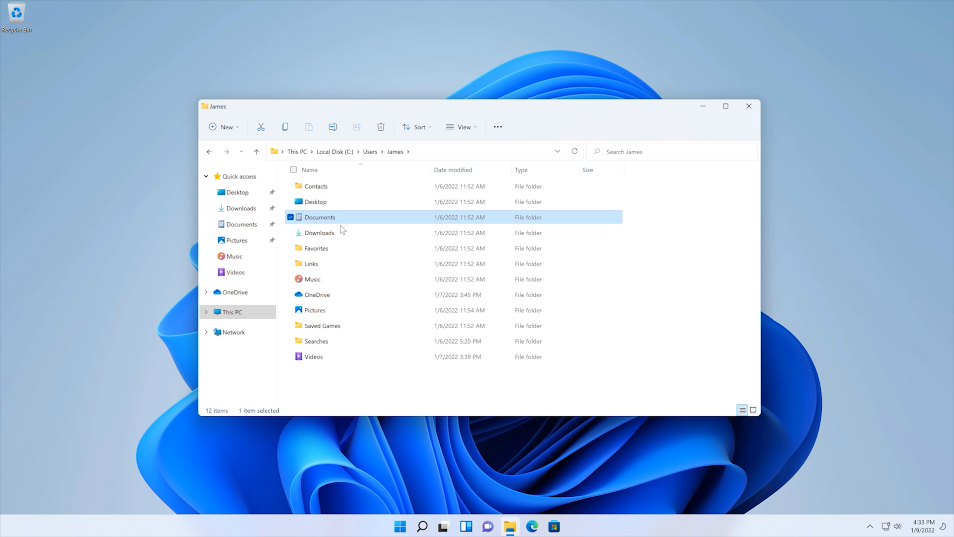
{"action": "left_click", "coordinate": [319, 233]}
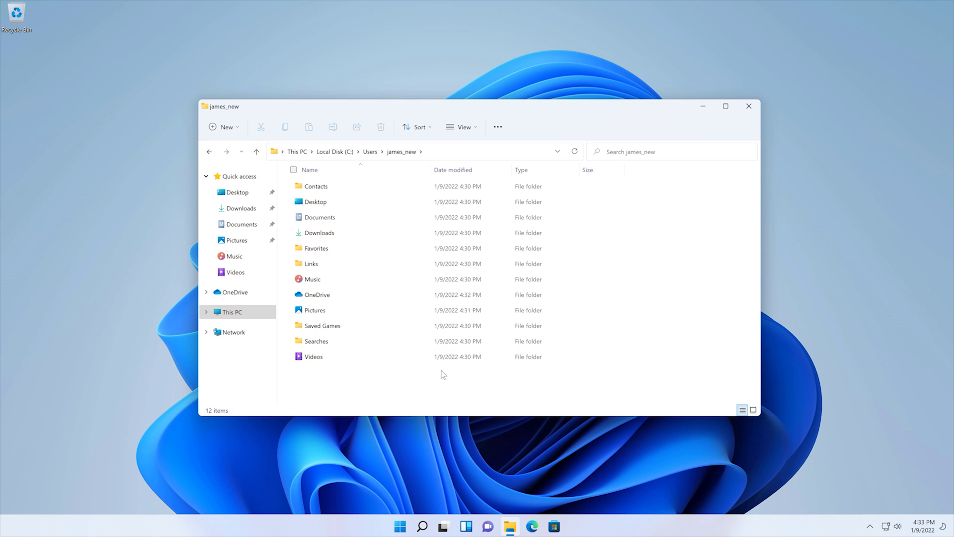
{"action": "left_click", "coordinate": [750, 106]}
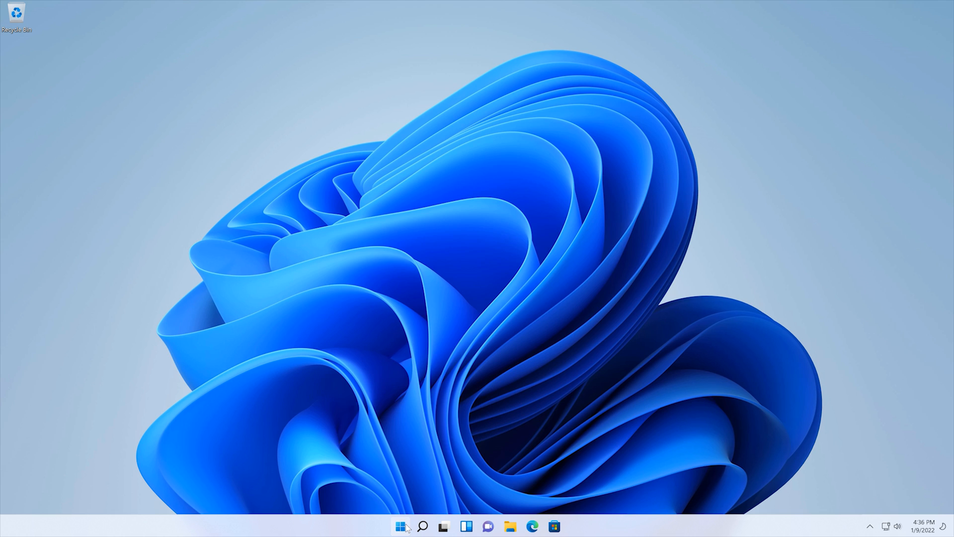
- Remove the old Microsoft account and delete its data from Family & other users
{"action": "left_click", "coordinate": [400, 526]}
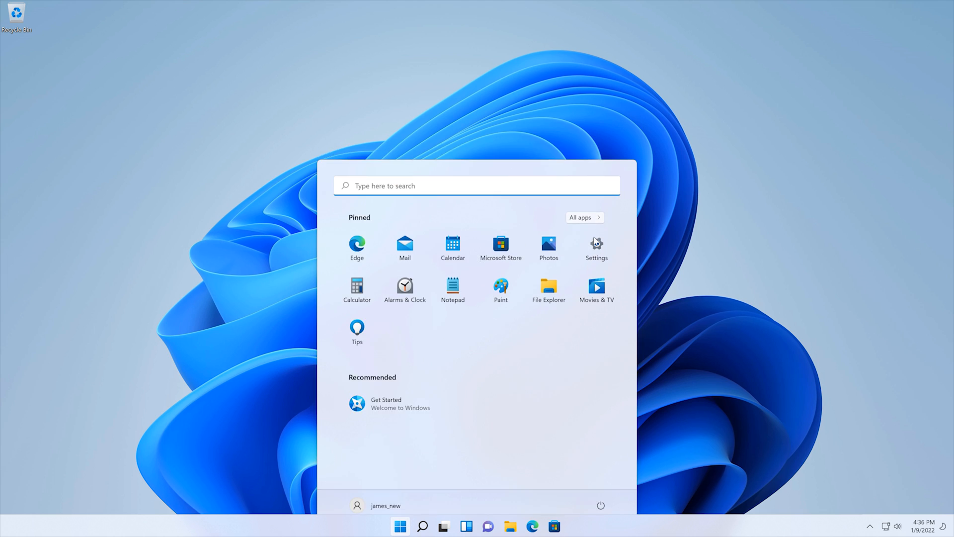
{"action": "left_click", "coordinate": [595, 245]}
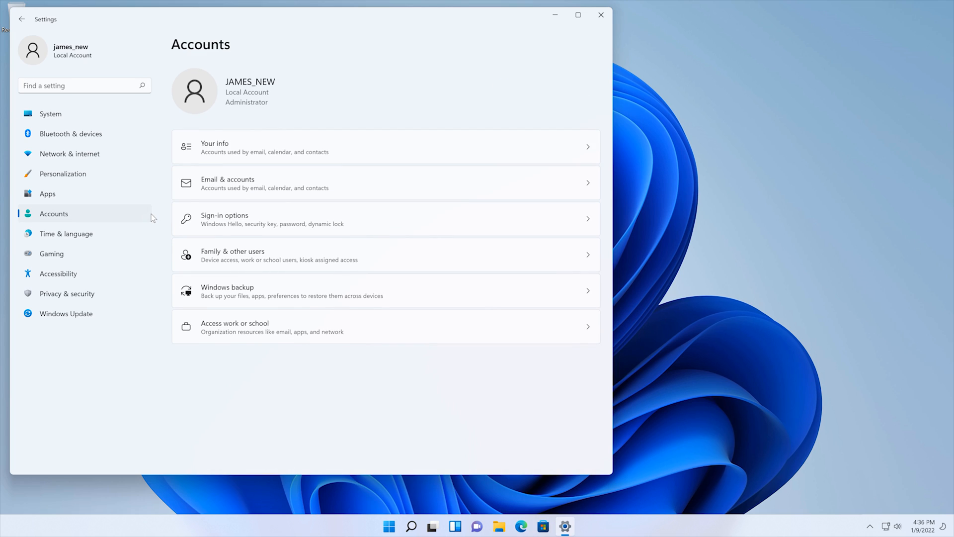
{"action": "left_click", "coordinate": [385, 254]}
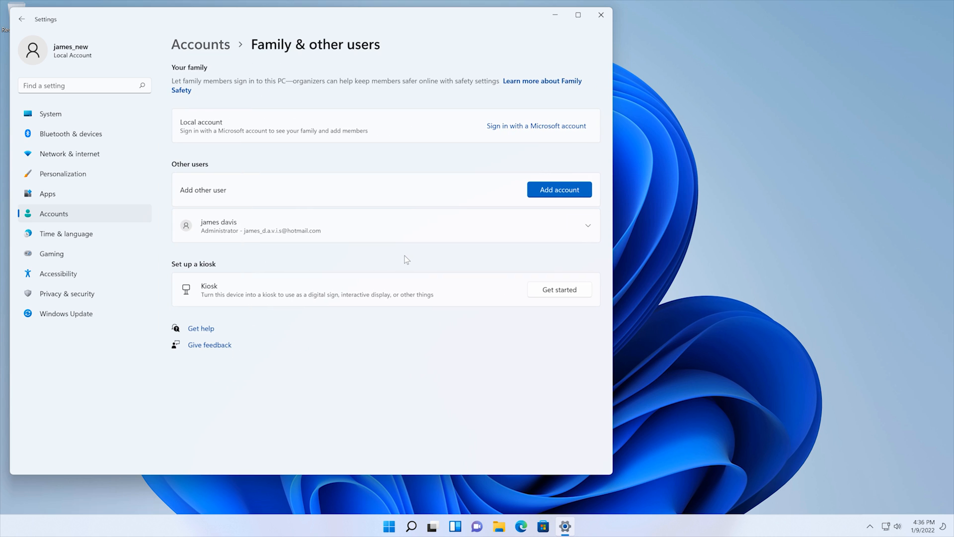
{"action": "left_click", "coordinate": [385, 226]}
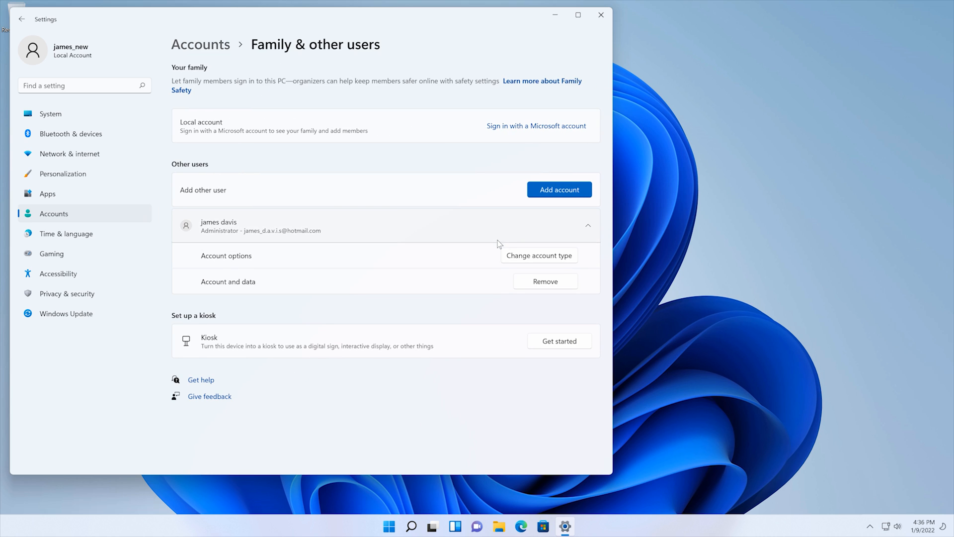
{"action": "left_click", "coordinate": [545, 280]}
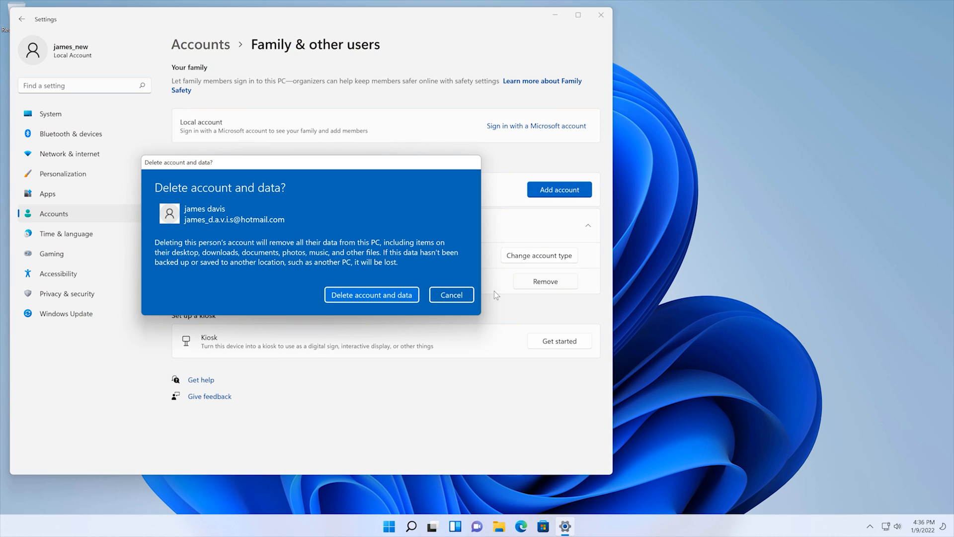
{"action": "left_click", "coordinate": [388, 526]}
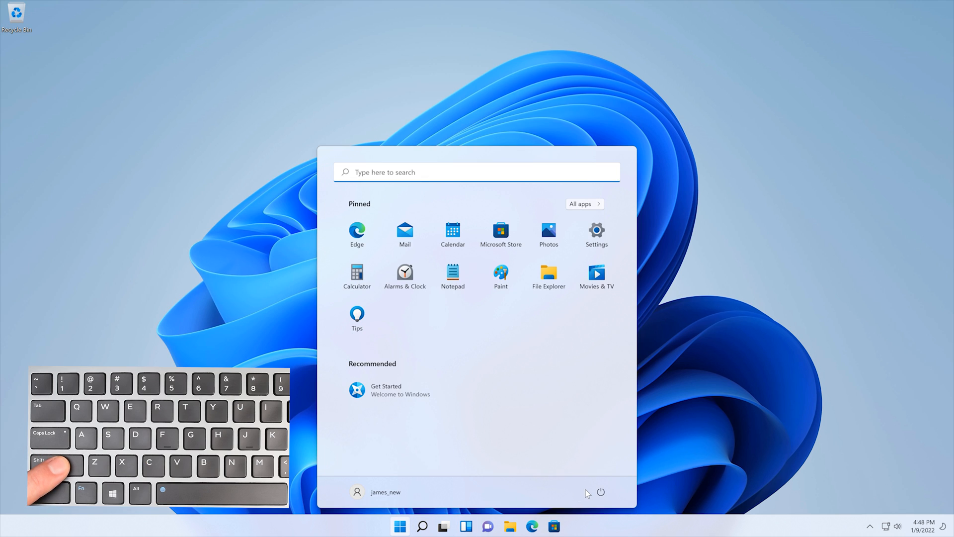
- Restart the computer from the Start menu power options
{"action": "left_click", "coordinate": [601, 492]}
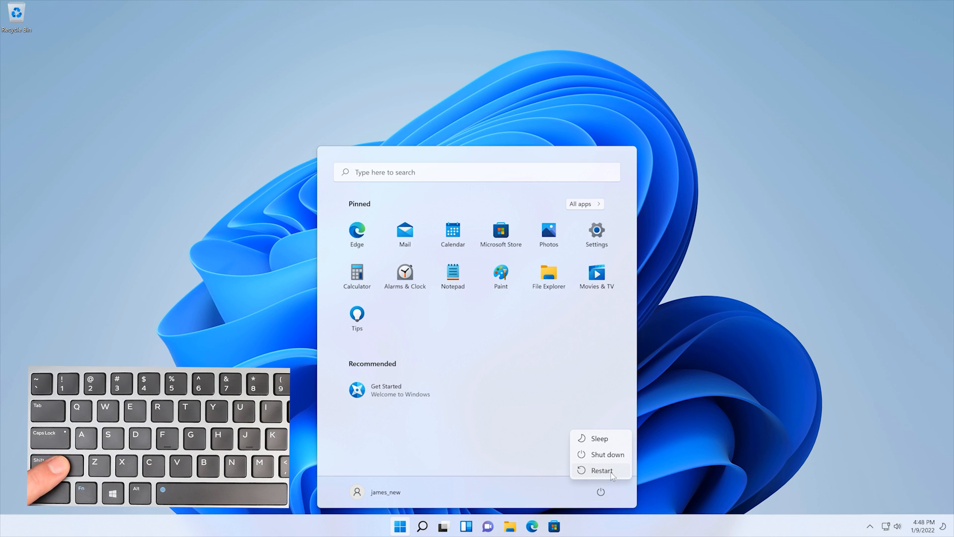
{"action": "left_click", "coordinate": [600, 471]}
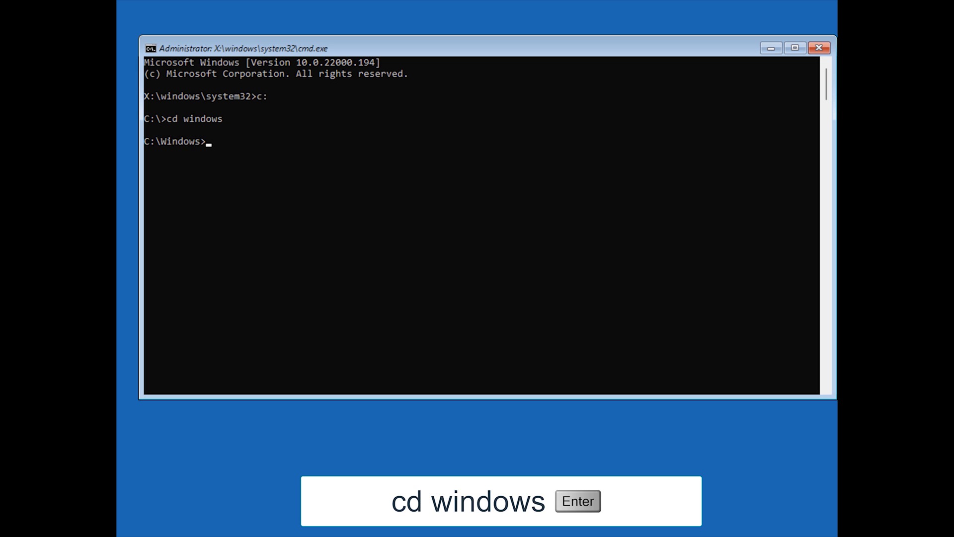
- In System32, rename utilman.exe back to cmd.exe and utilman1.exe back to utilman.exe, then leave recovery
{"action": "type", "text": "cd system32"}
{"action": "type", "text": "ren ut"}
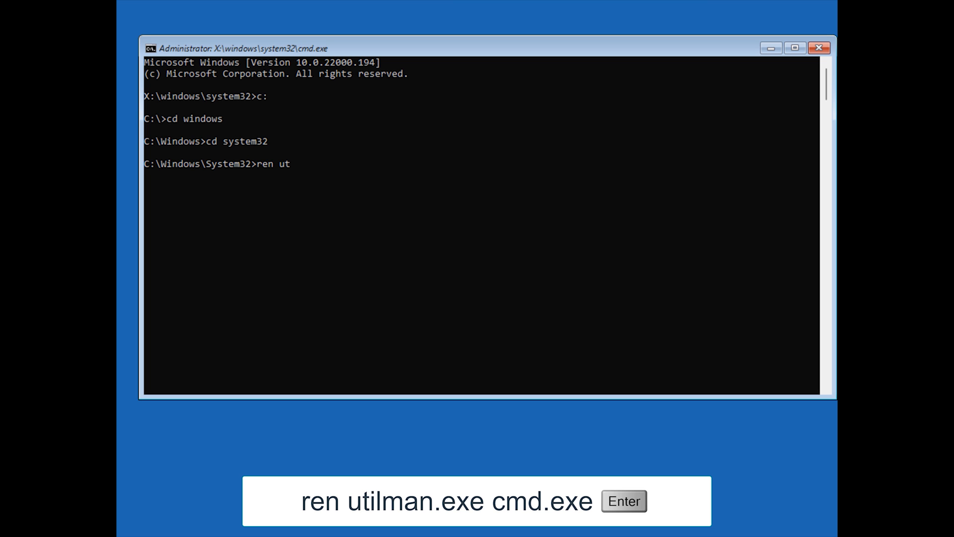
{"action": "type", "text": "ilman.exe c"}
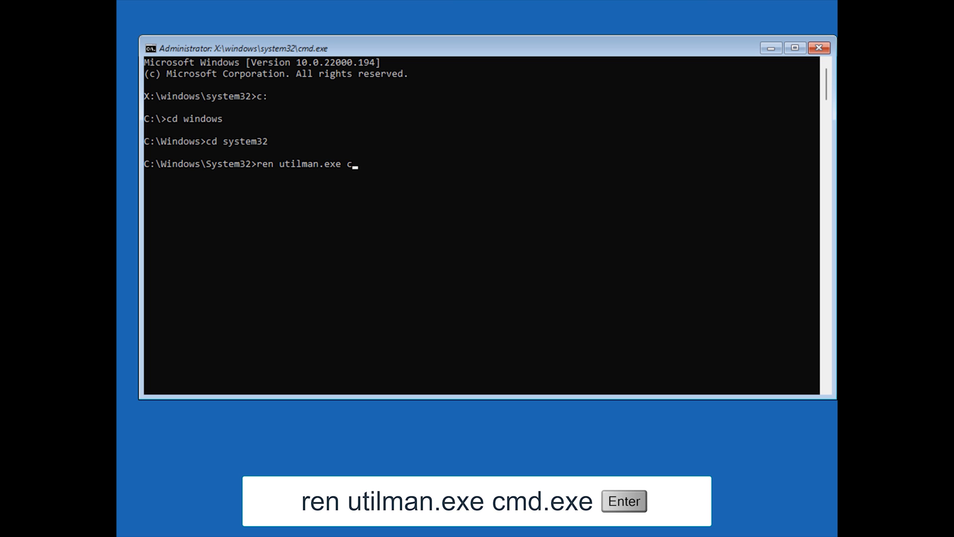
{"action": "type", "text": "md.exe"}
{"action": "type", "text": "ren"}
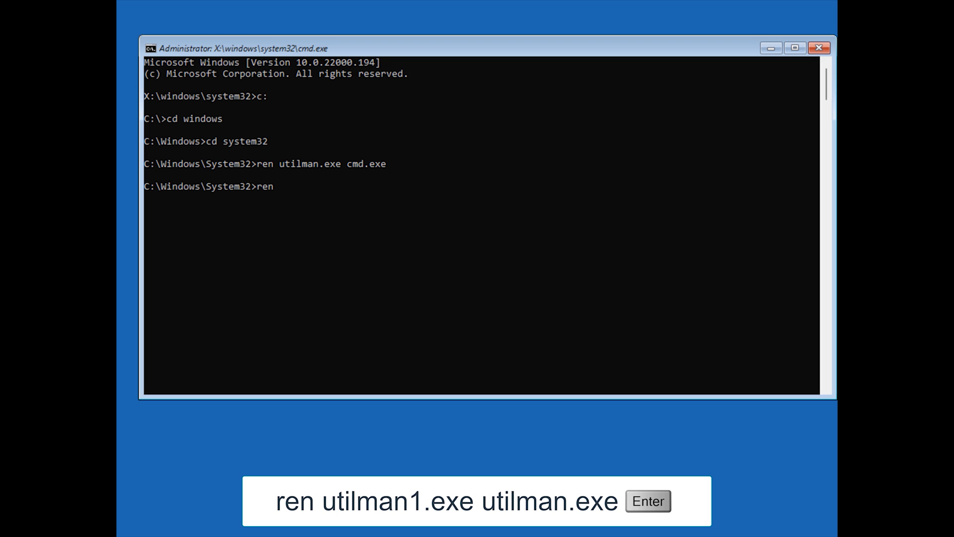
{"action": "type", "text": "utilman1.exe utilman.exe"}
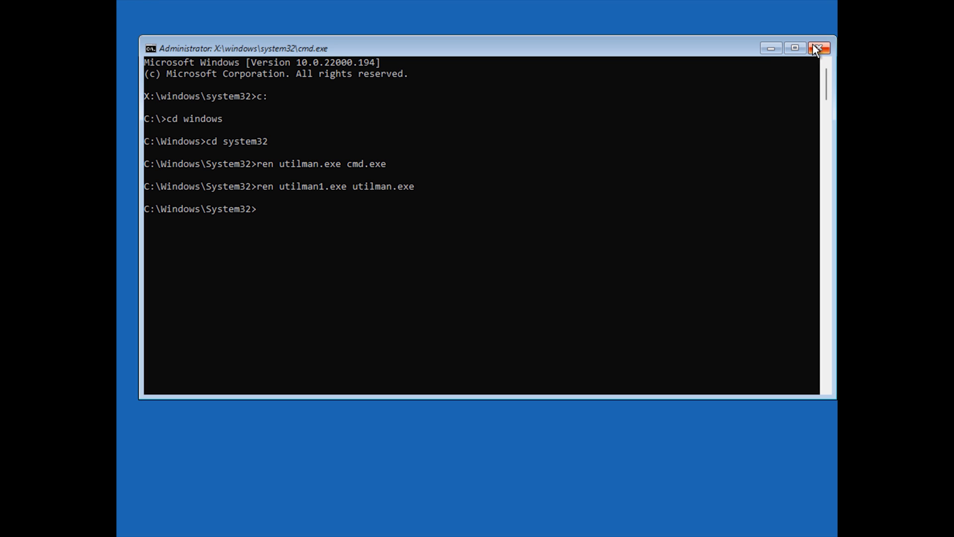
{"action": "left_click", "coordinate": [818, 47]}
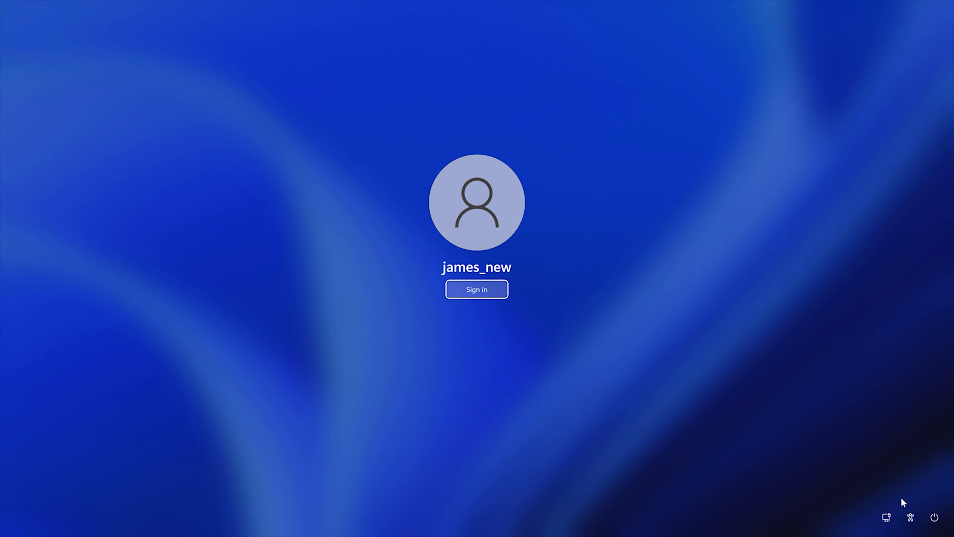
- Verify the sign-in accessibility menu works, then reach Troubleshoot > Advanced options > Command Prompt and pick the account
{"action": "left_click", "coordinate": [912, 517]}
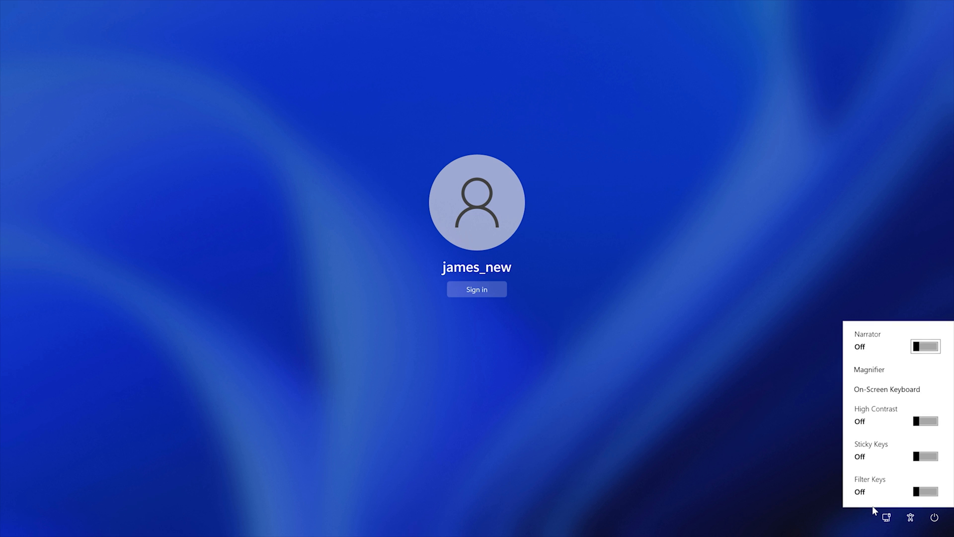
{"action": "mouse_move", "coordinate": [679, 450]}
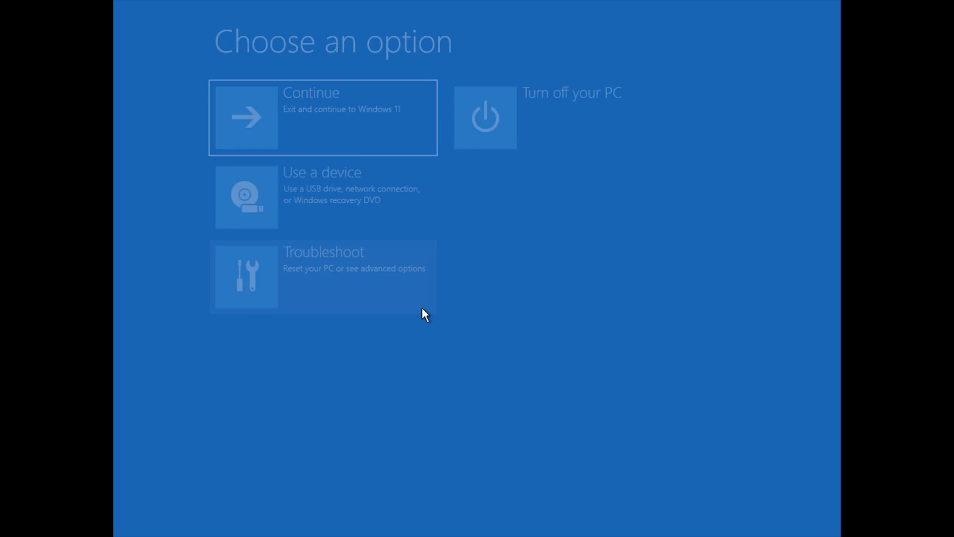
{"action": "left_click", "coordinate": [322, 276]}
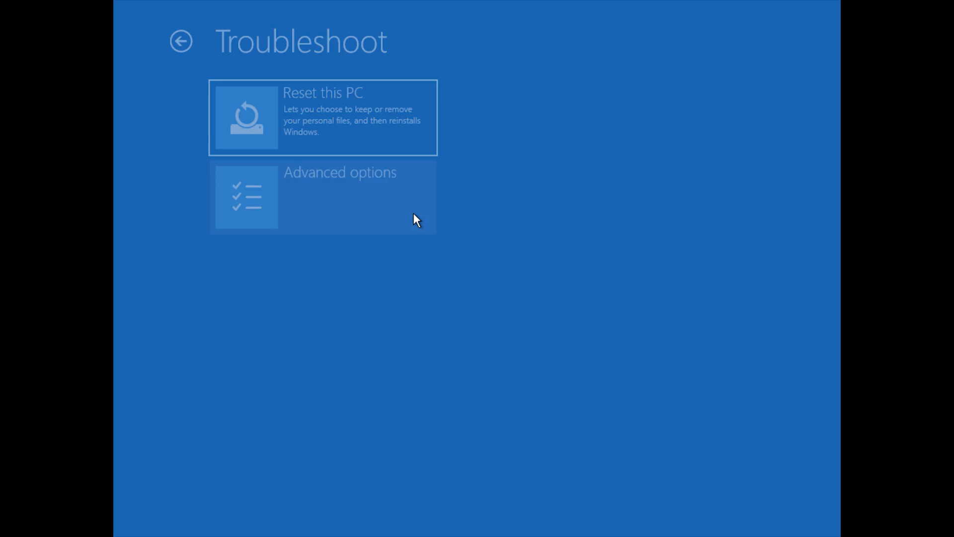
{"action": "left_click", "coordinate": [322, 197]}
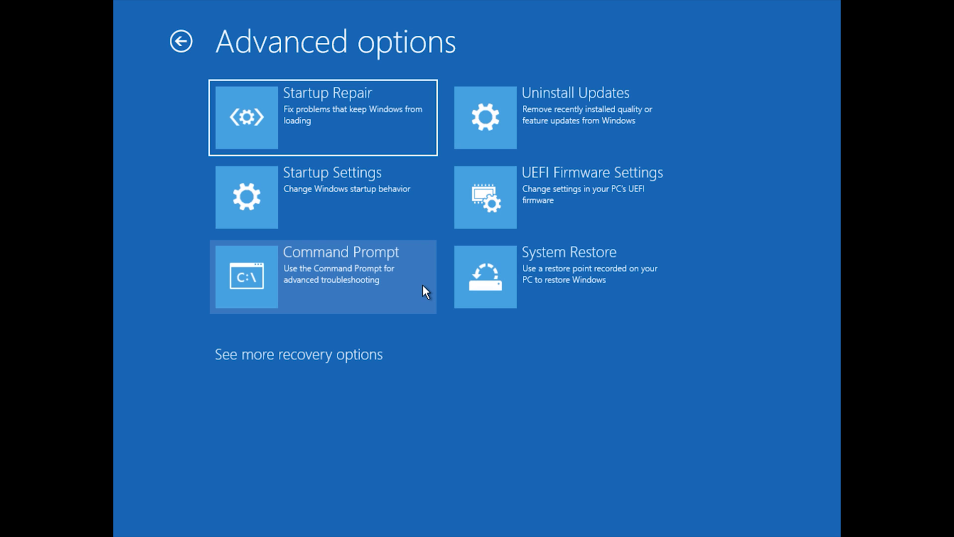
{"action": "left_click", "coordinate": [322, 275]}
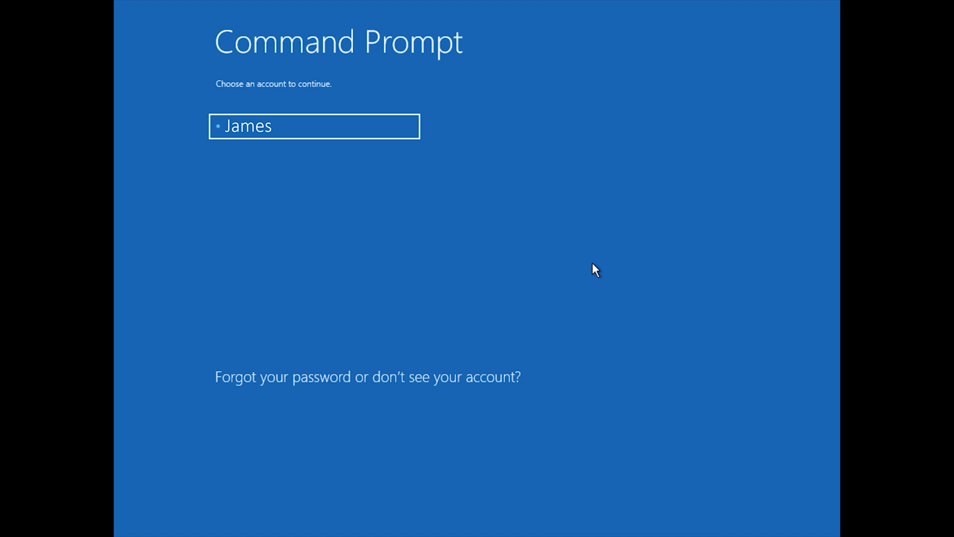
{"action": "left_click", "coordinate": [314, 126]}
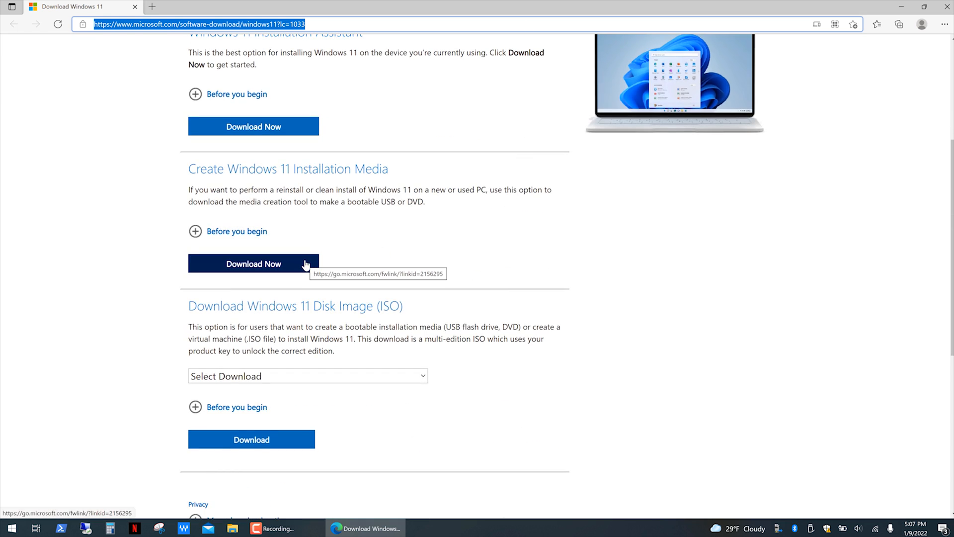
- Download the Windows 11 installation media tool and launch MediaCreationToolW11.exe from Downloads
{"action": "left_click", "coordinate": [252, 528]}
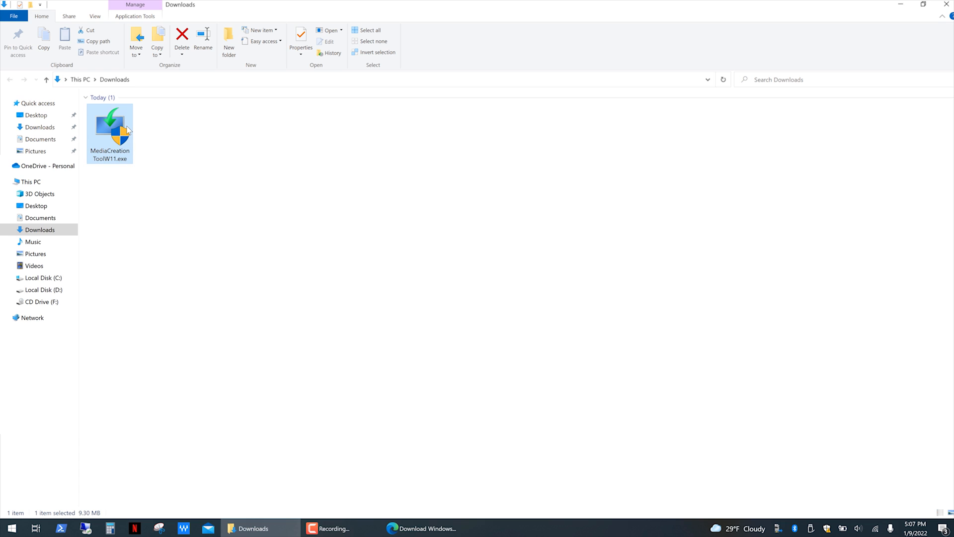
{"action": "double_click", "coordinate": [109, 126]}
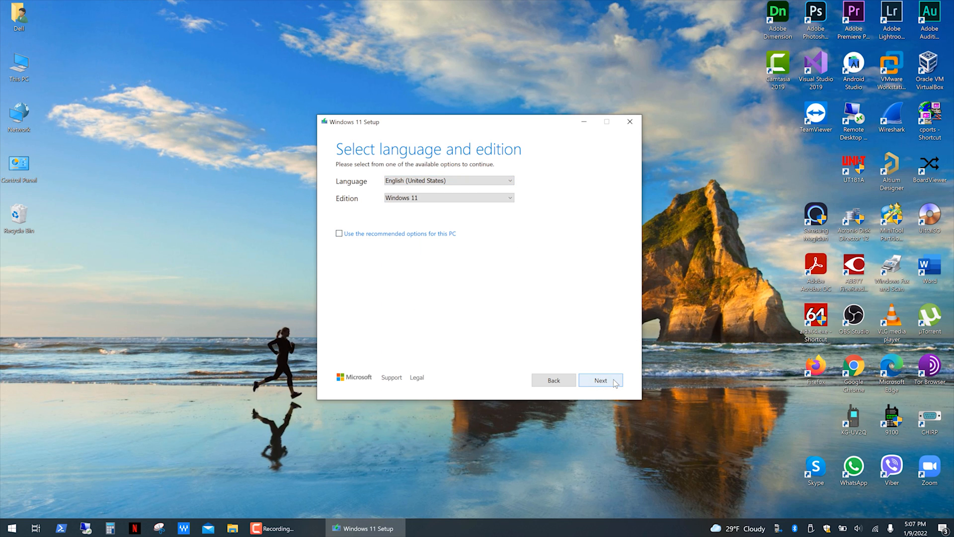
- Accept default language/edition, choose USB flash drive media and target removable drive E:
{"action": "left_click", "coordinate": [601, 380]}
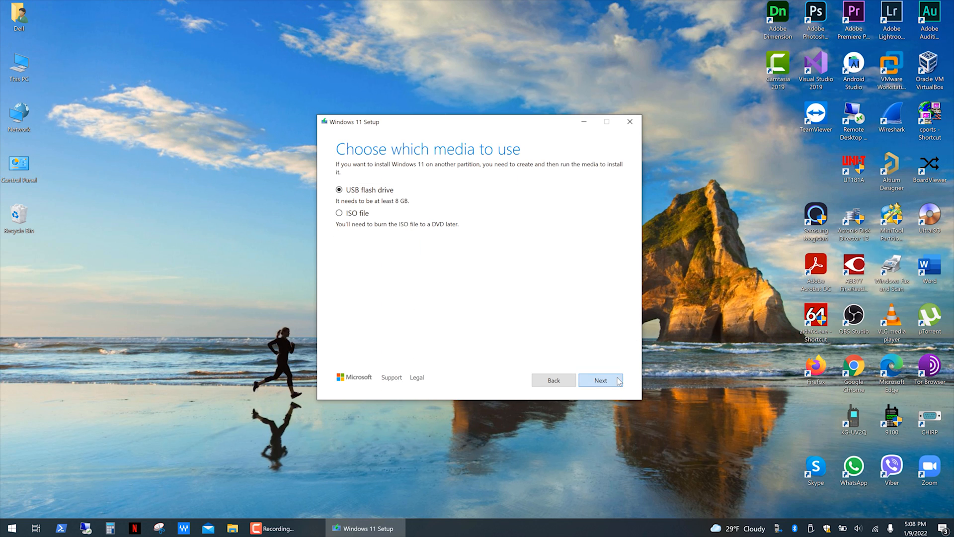
{"action": "left_click", "coordinate": [601, 380]}
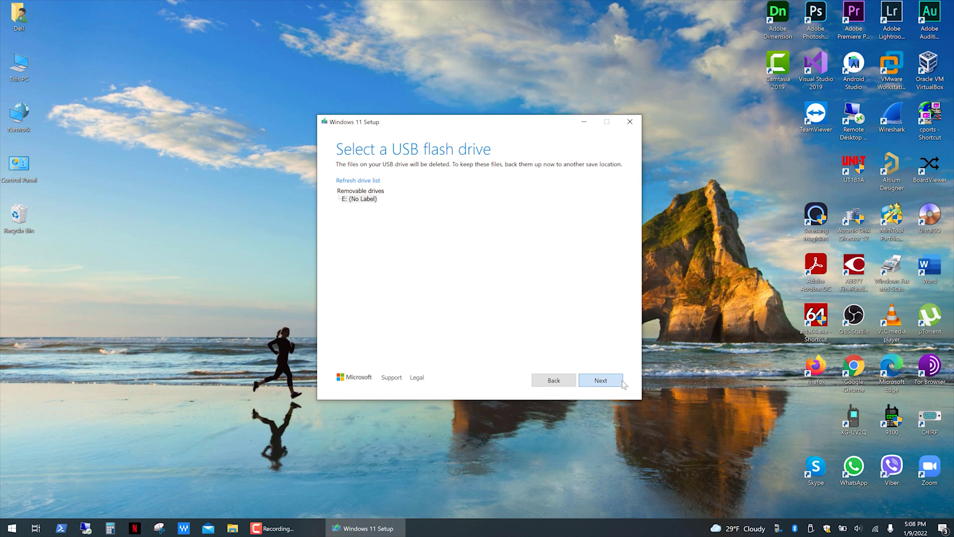
{"action": "left_click", "coordinate": [600, 380]}
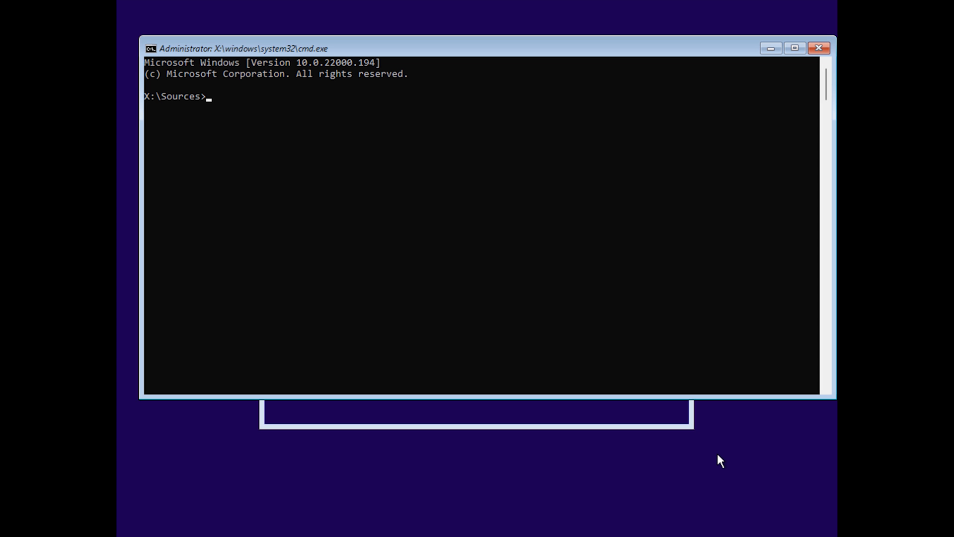
- Try switching to C:, then start diskpart and list the volumes
{"action": "type", "text": "c:"}
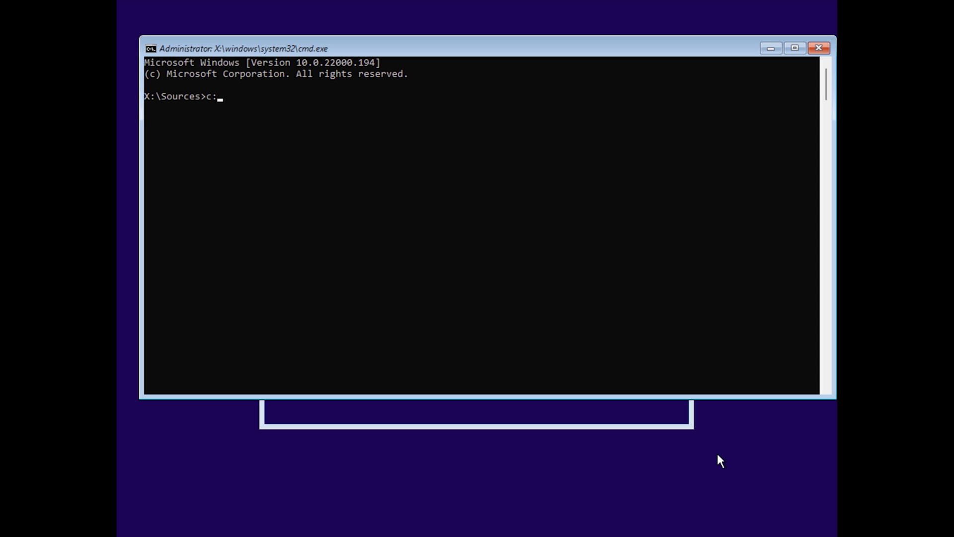
{"action": "key", "text": "Return"}
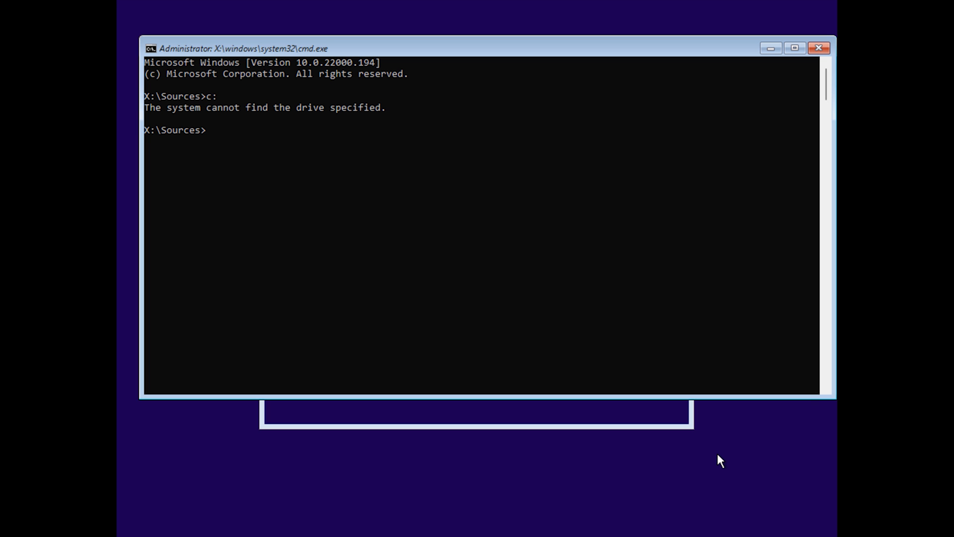
{"action": "type", "text": "diskpart"}
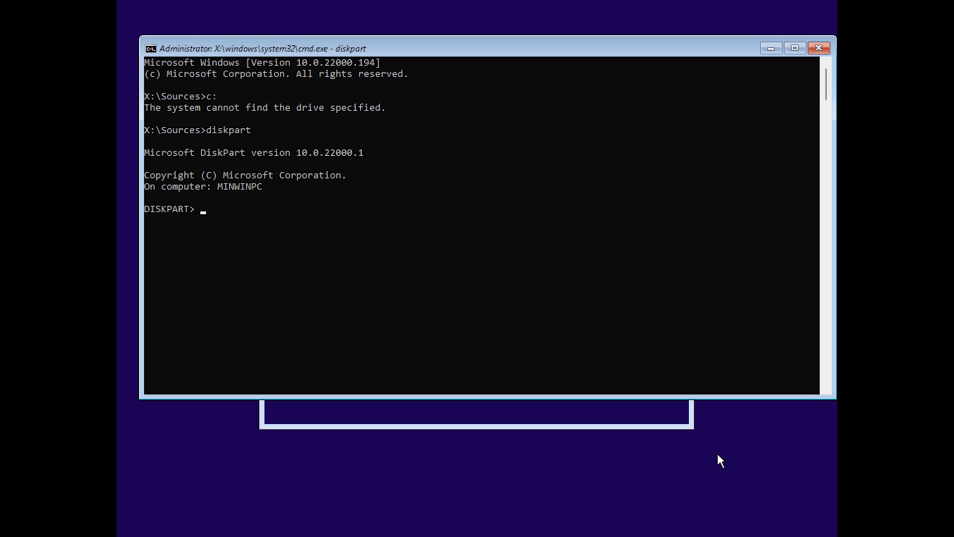
{"action": "type", "text": "list volume"}
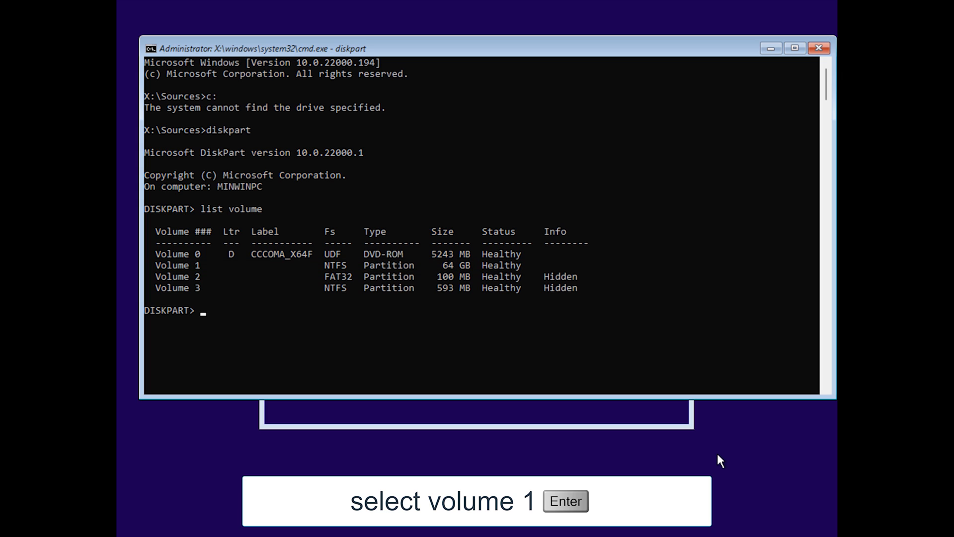
- Select volume 1, assign it drive letter C and exit DiskPart
{"action": "type", "text": "select volume"}
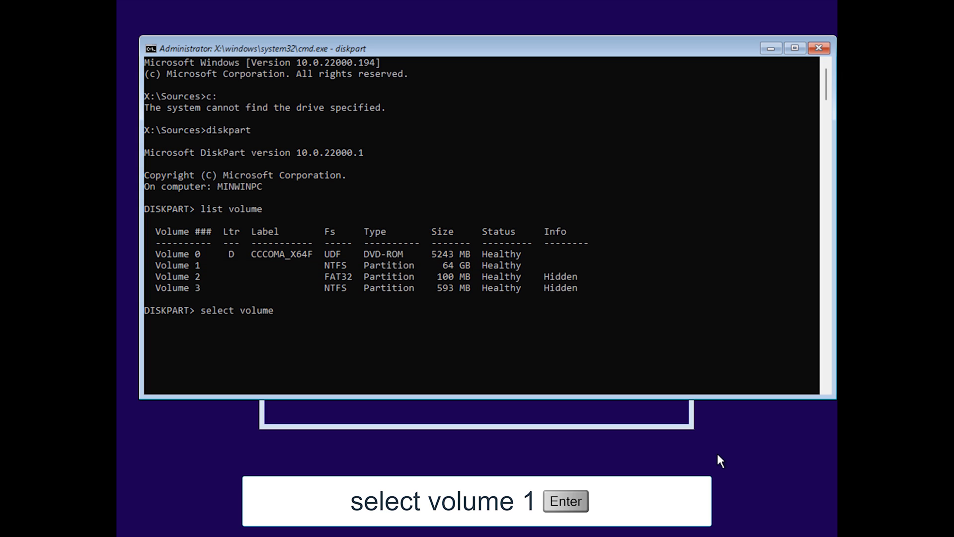
{"action": "key", "text": "Return"}
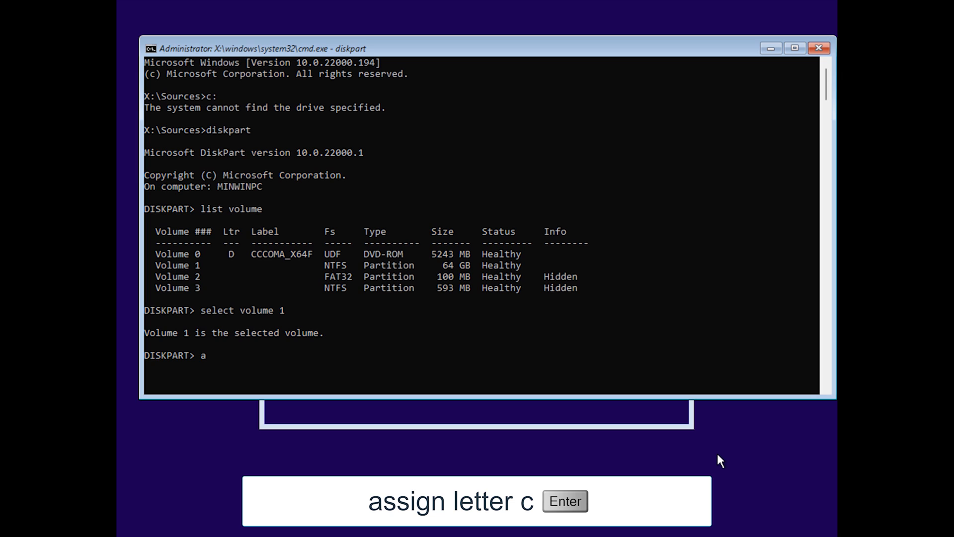
{"action": "type", "text": "ssign letter"}
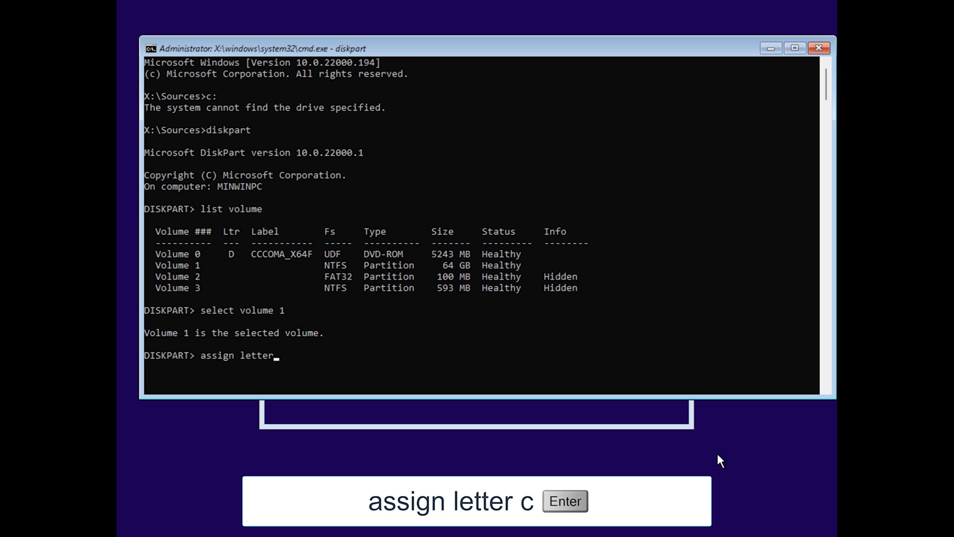
{"action": "type", "text": "c"}
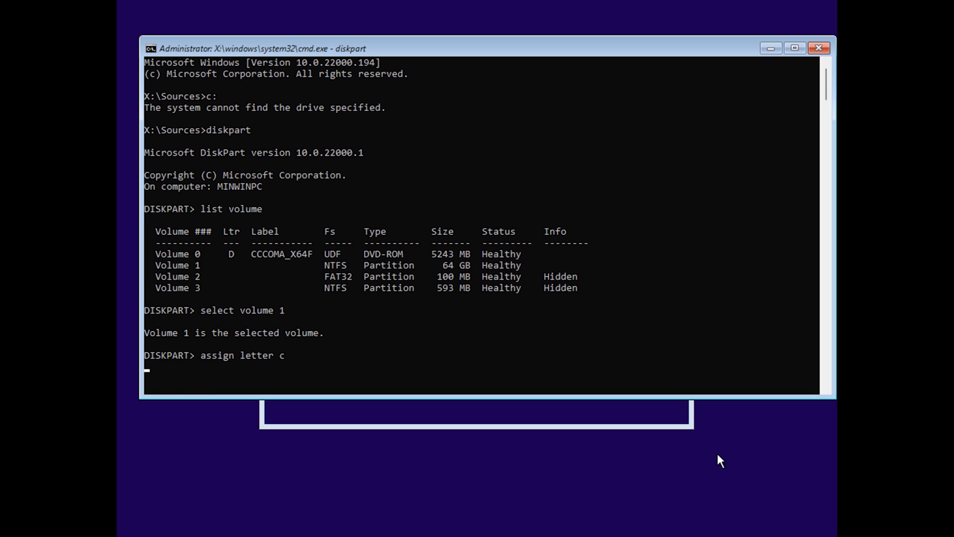
{"action": "key", "text": "Return"}
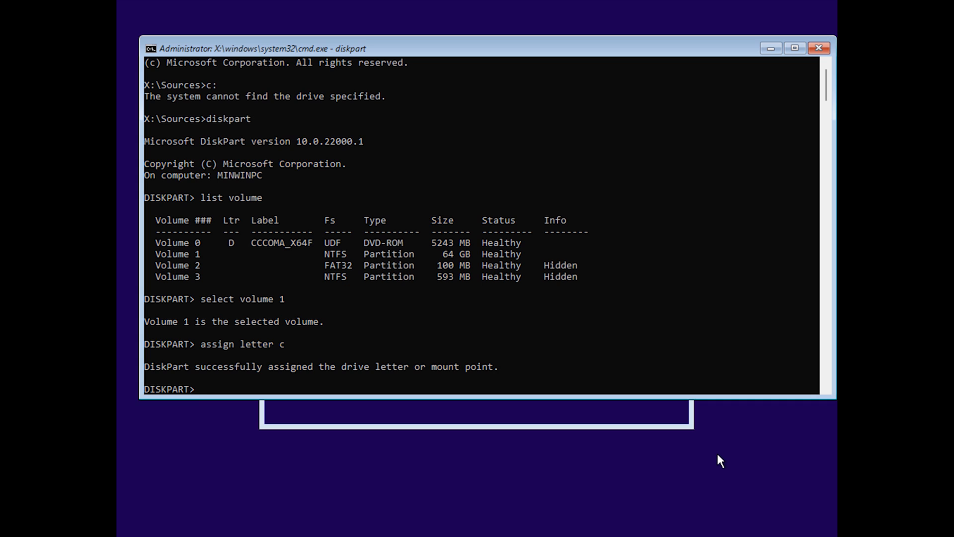
{"action": "type", "text": "exit"}
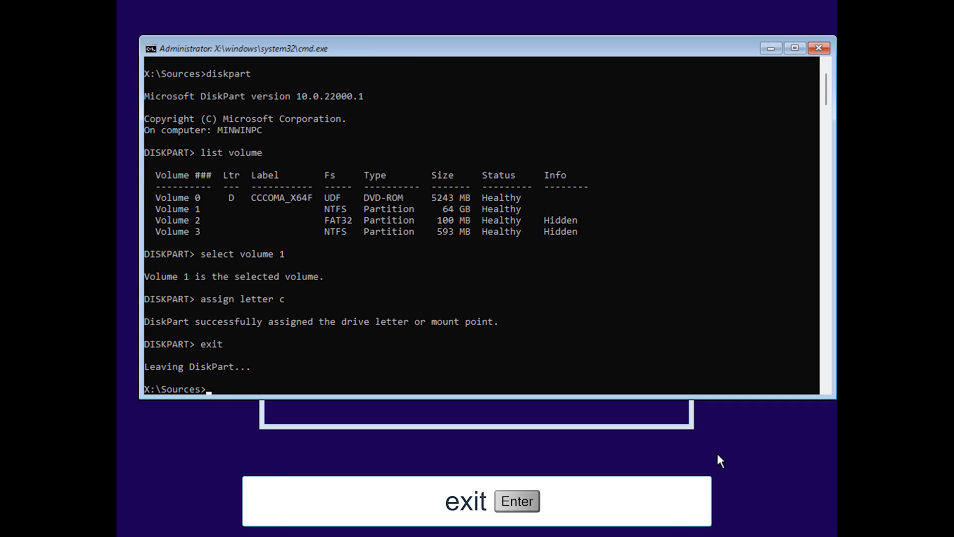